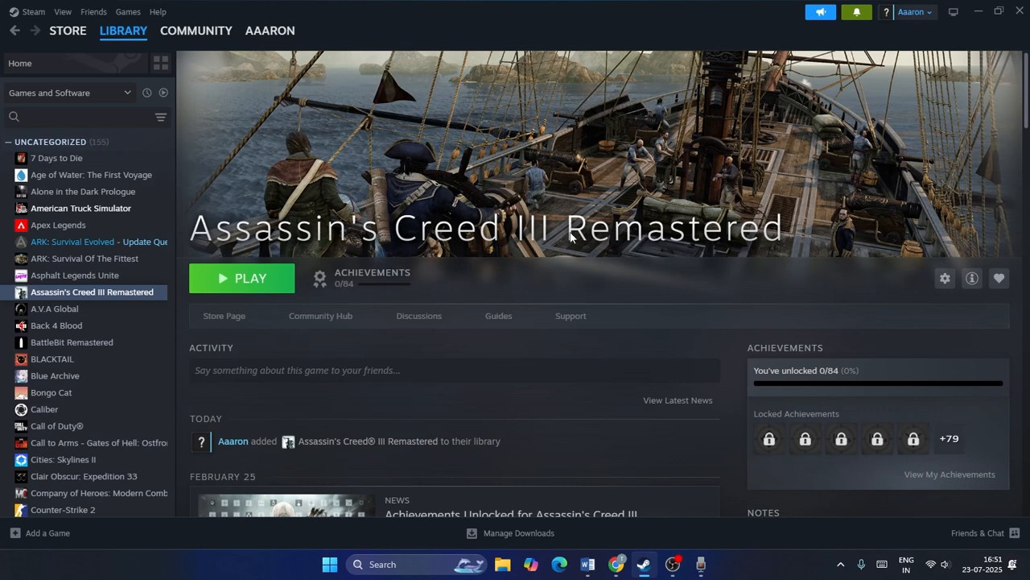
mouse_move(797, 233)
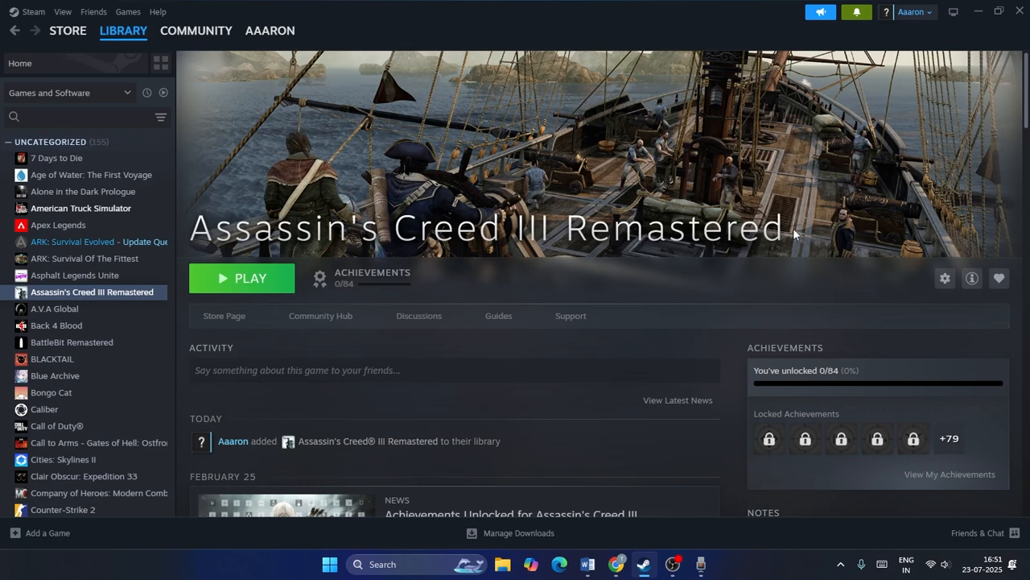
mouse_move(756, 227)
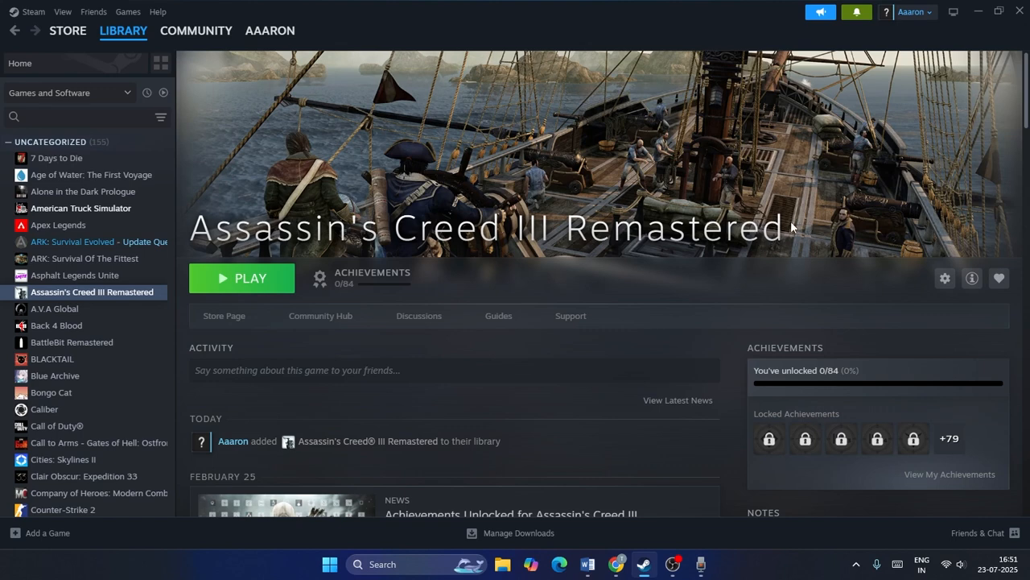
mouse_move(491, 329)
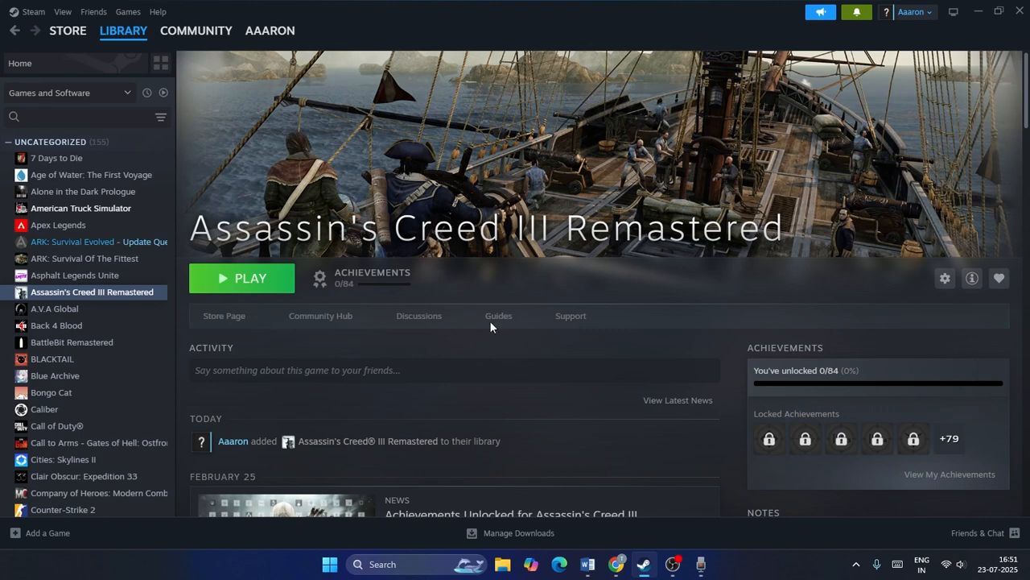
mouse_move(741, 165)
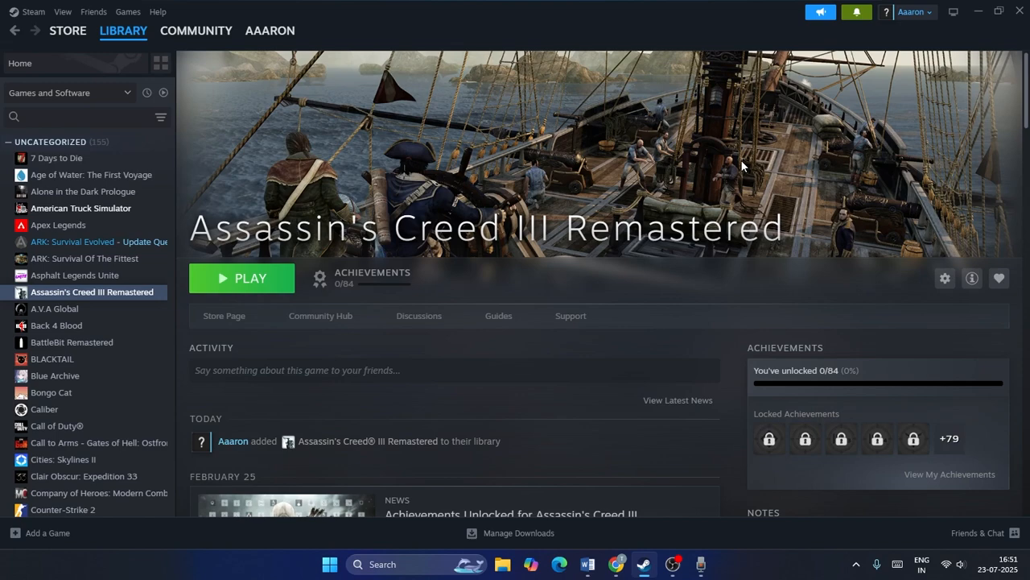
mouse_move(727, 175)
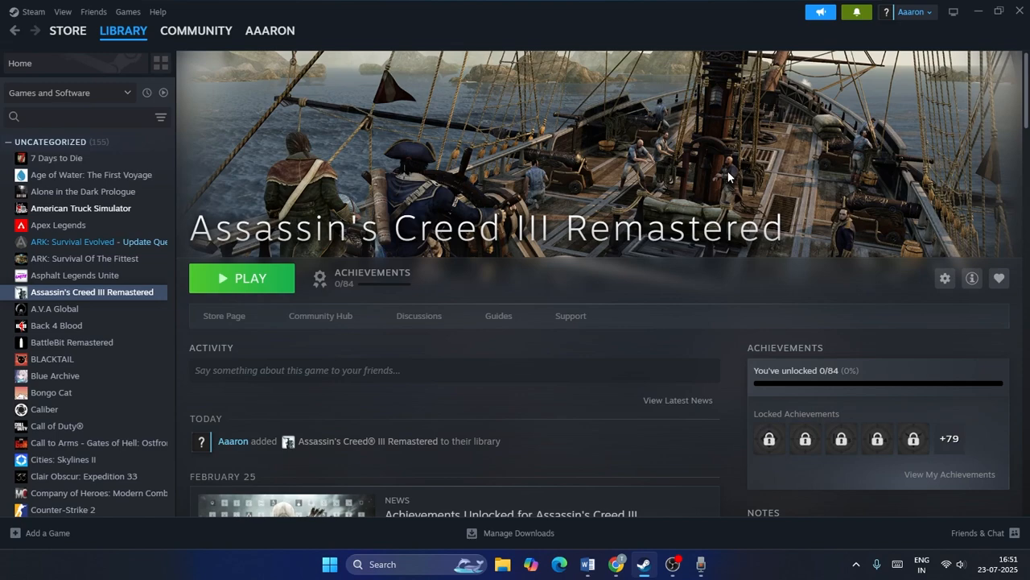
mouse_move(982, 29)
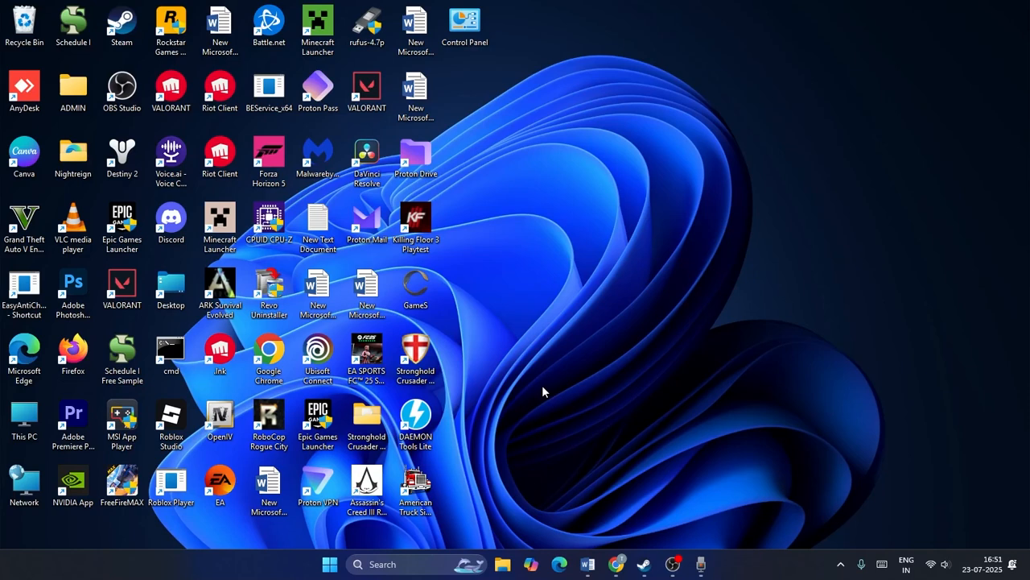
mouse_move(608, 200)
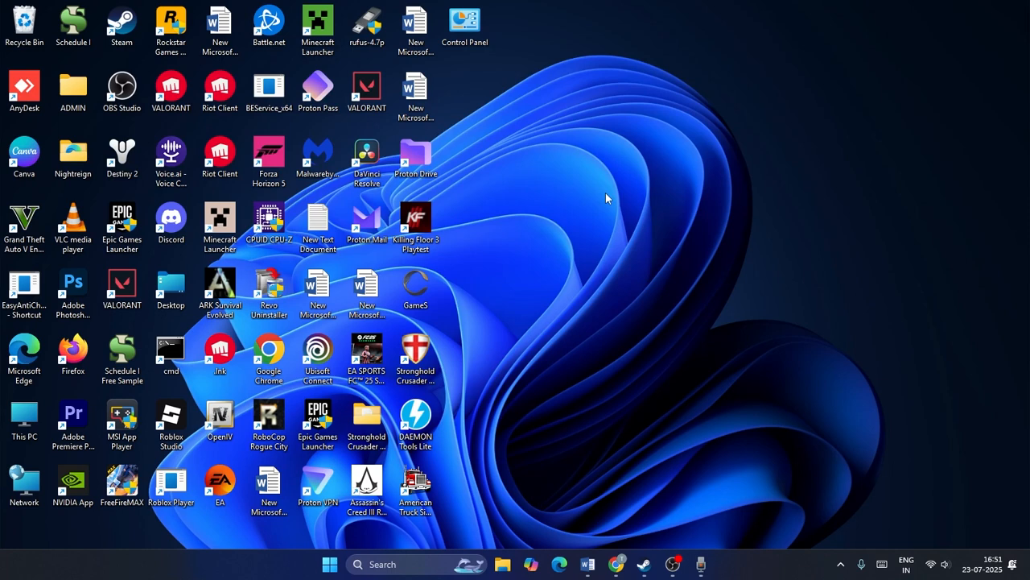
mouse_move(631, 312)
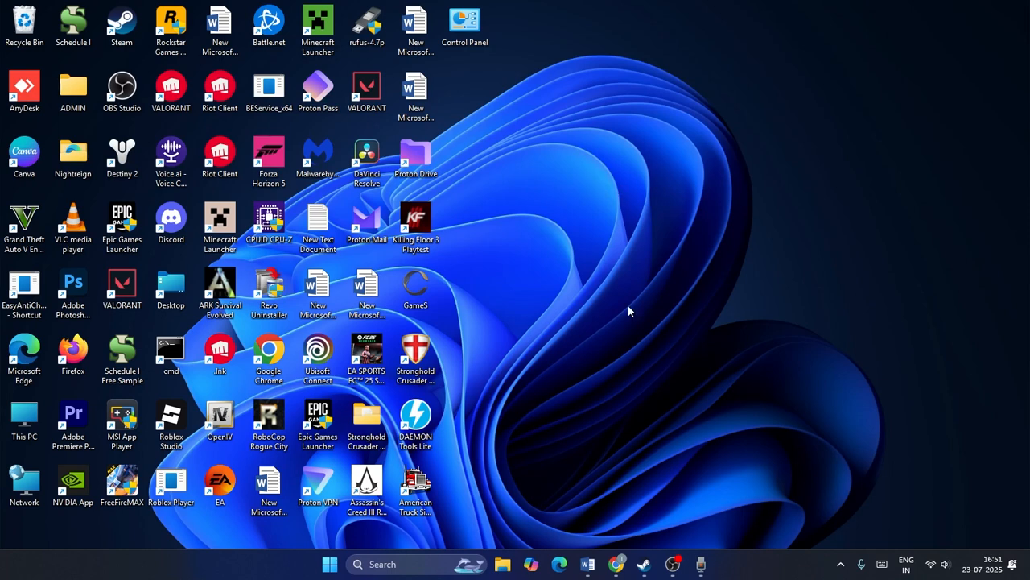
mouse_move(631, 229)
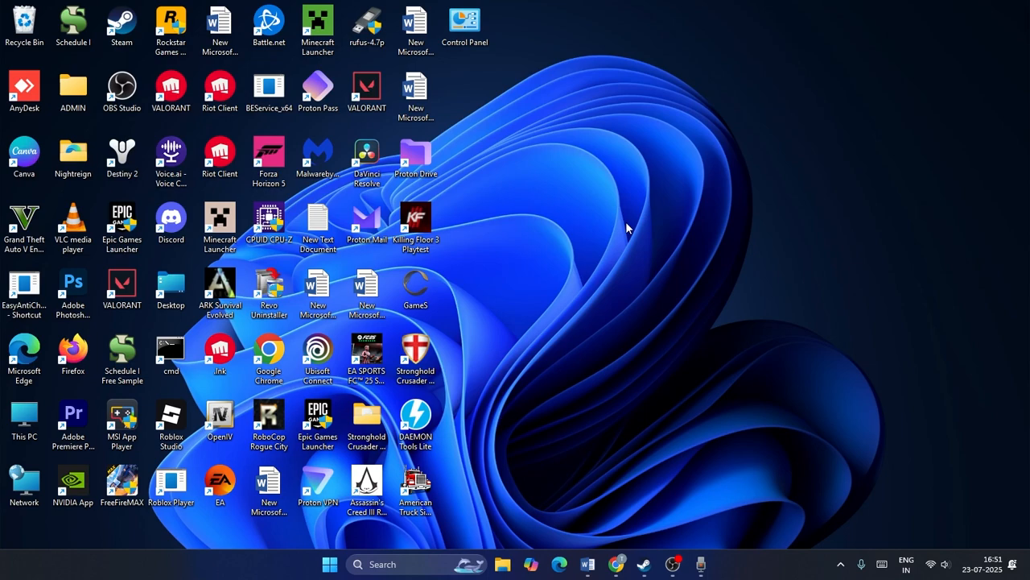
Launch Windows Security via search and reach the Exclusions section of Virus & threat protection settings.
type("windows security")
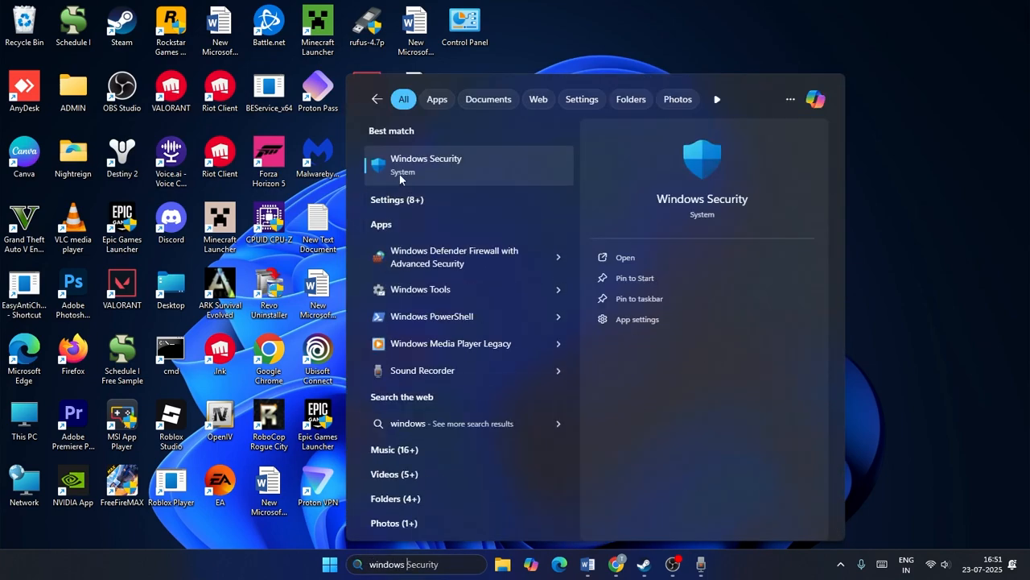
left_click(425, 164)
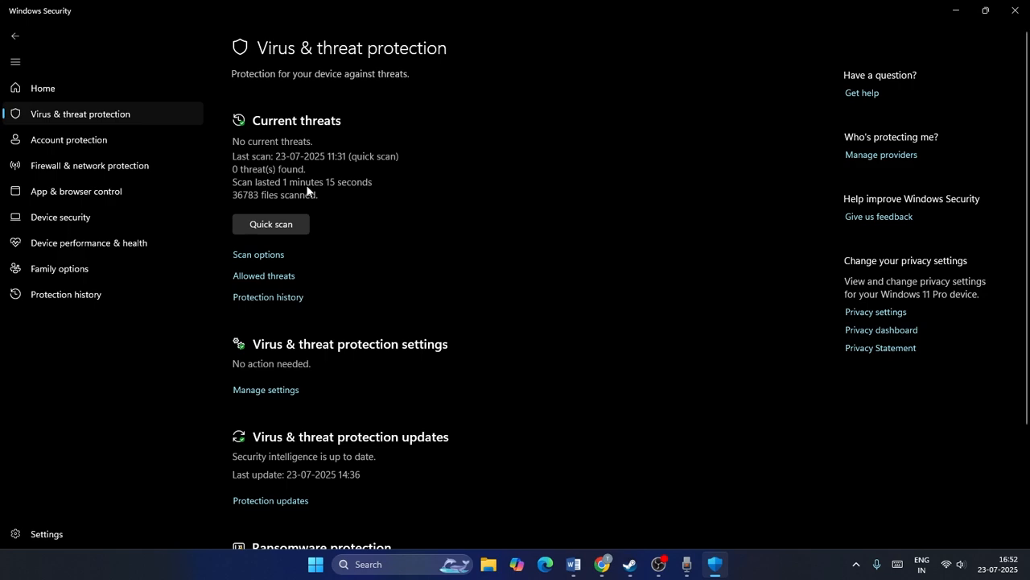
scroll("down", 3)
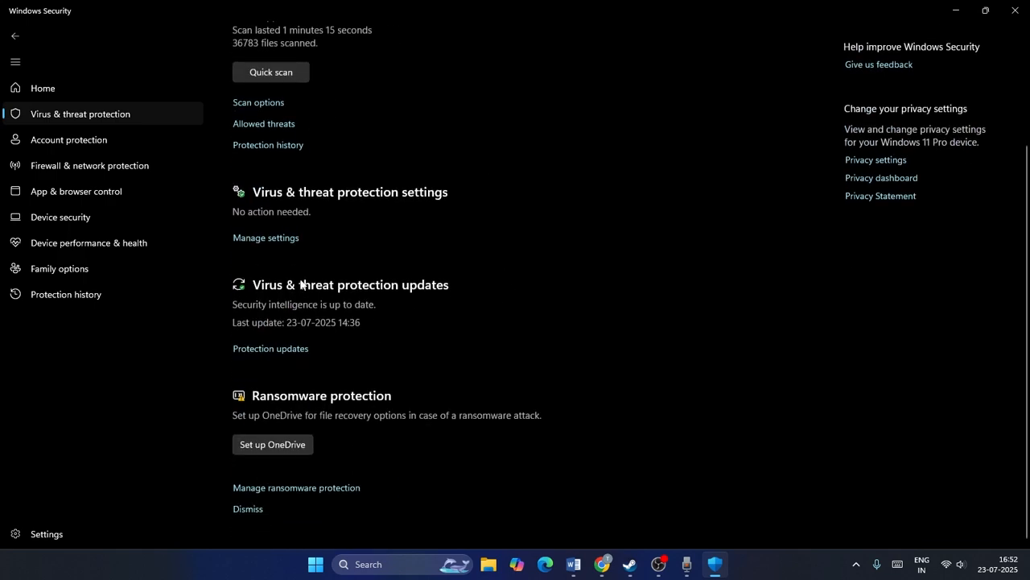
mouse_move(402, 200)
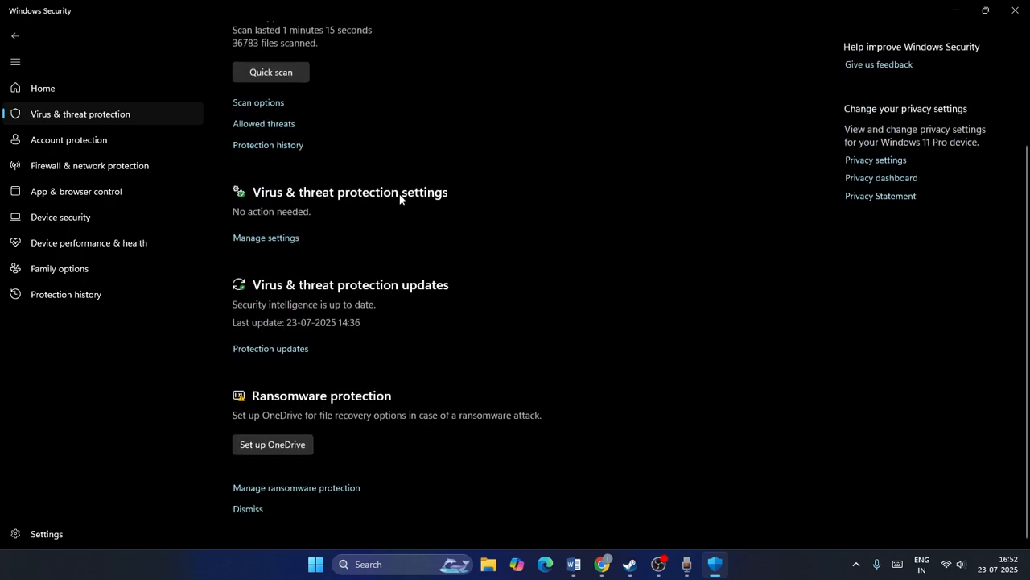
scroll("down", 3)
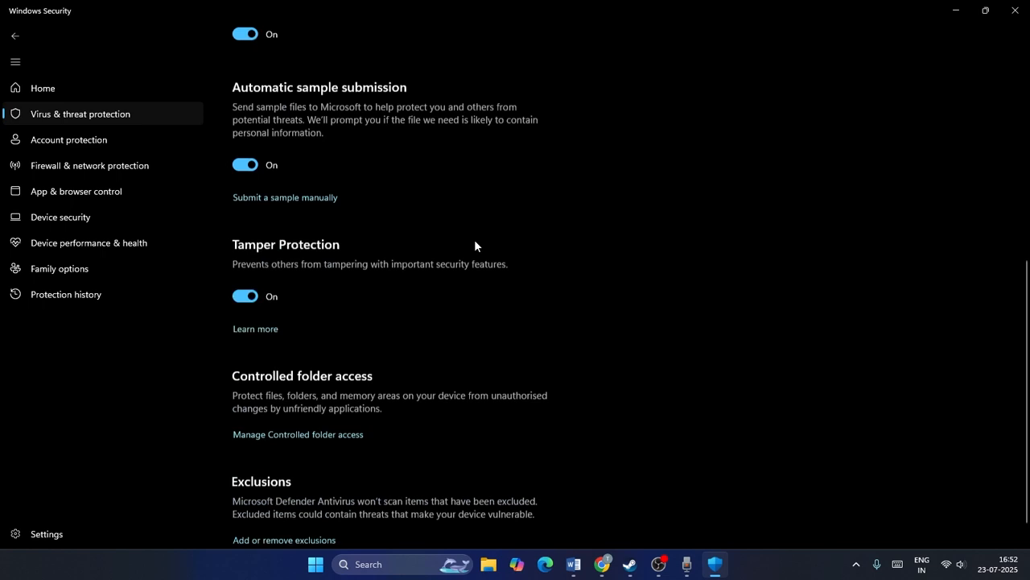
scroll("down", 3)
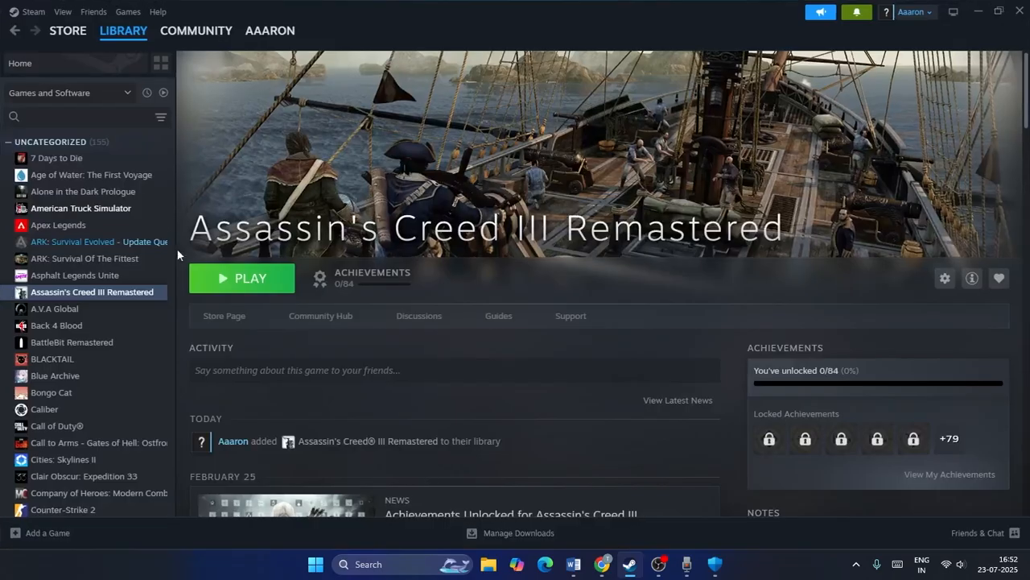
Browse Assassin's Creed III Remastered's local files from the Steam Library via Manage.
right_click(91, 291)
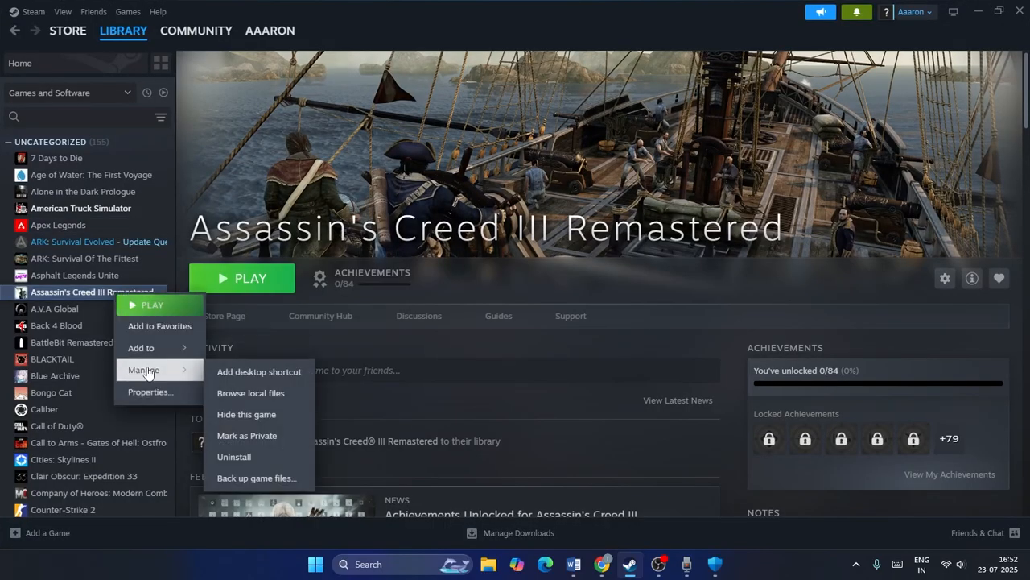
left_click(578, 344)
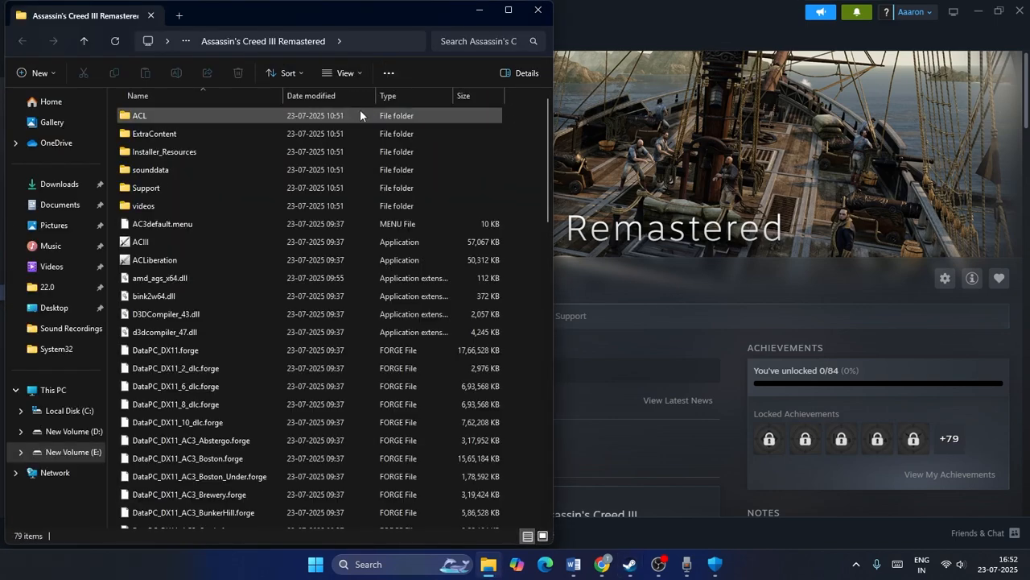
left_click(509, 10)
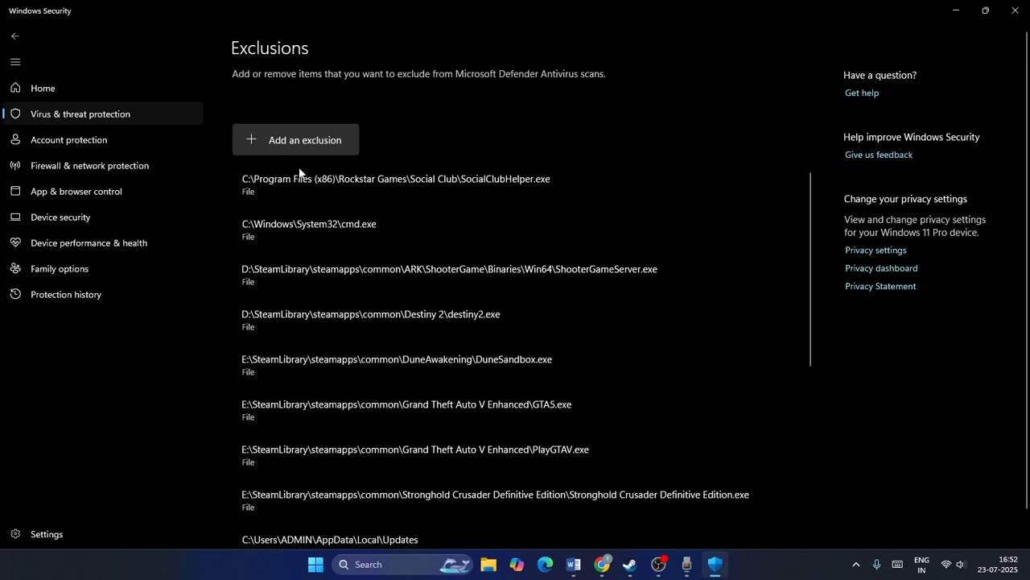
Add E:\SteamLibrary\steamapps\common\Assassin's Creed III Remastered\ACIII.exe as a file exclusion.
left_click(296, 138)
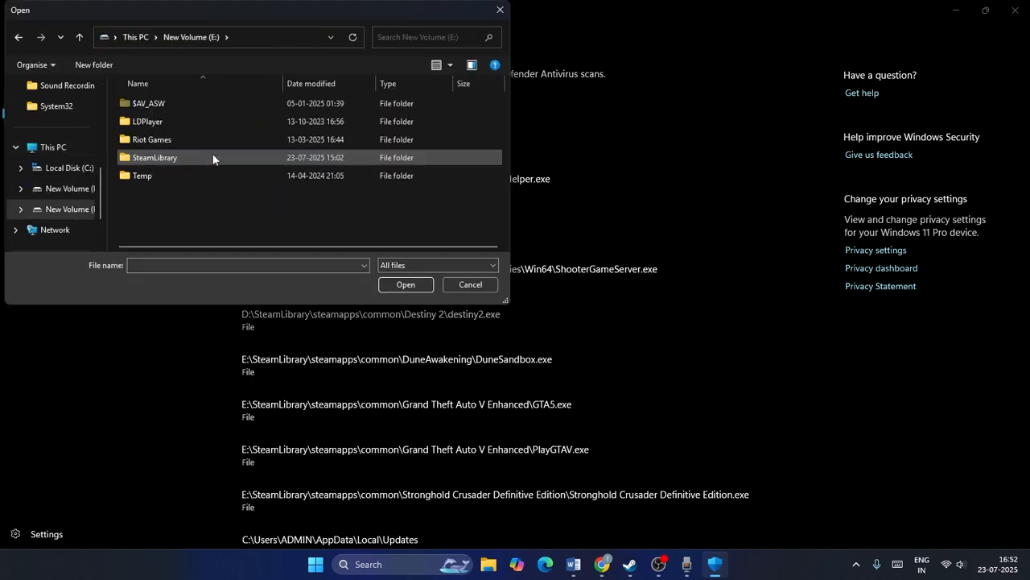
double_click(154, 158)
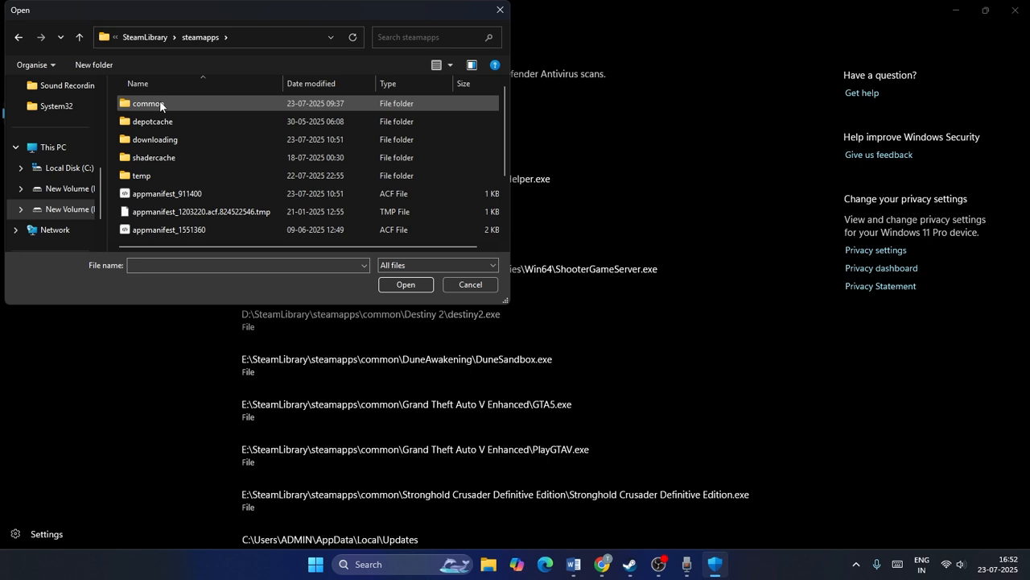
double_click(148, 103)
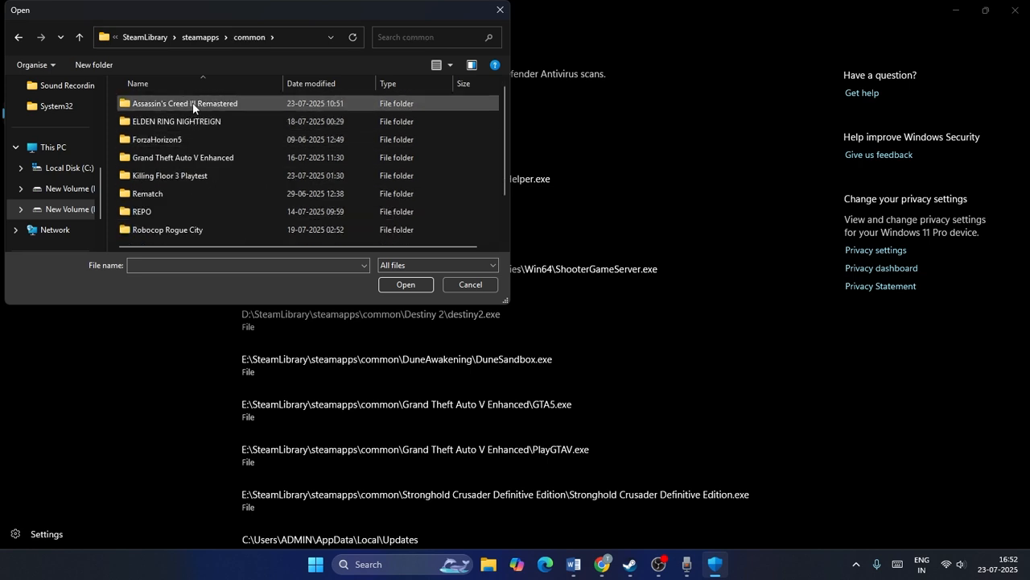
double_click(186, 103)
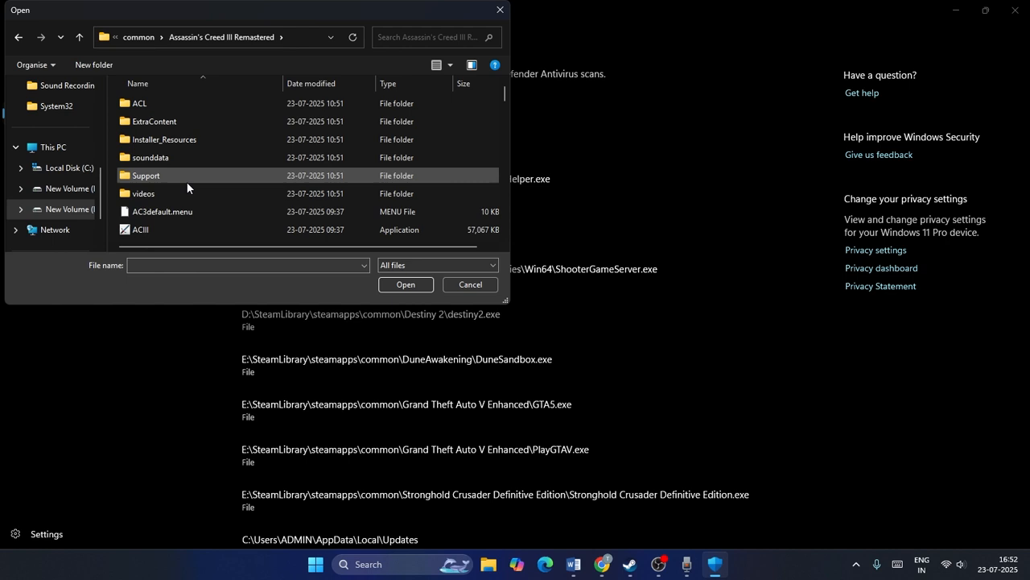
scroll("down", 3)
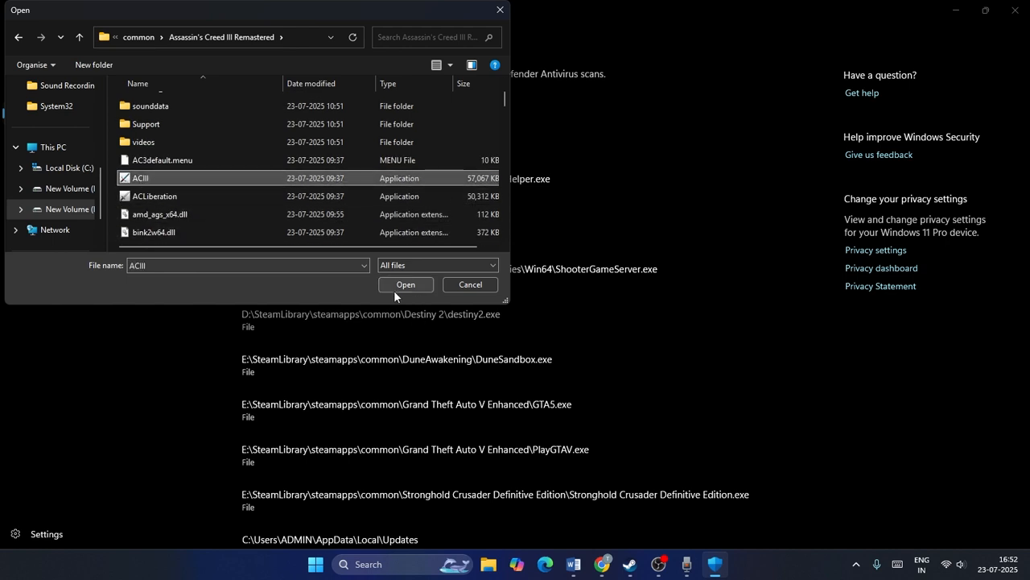
left_click(405, 284)
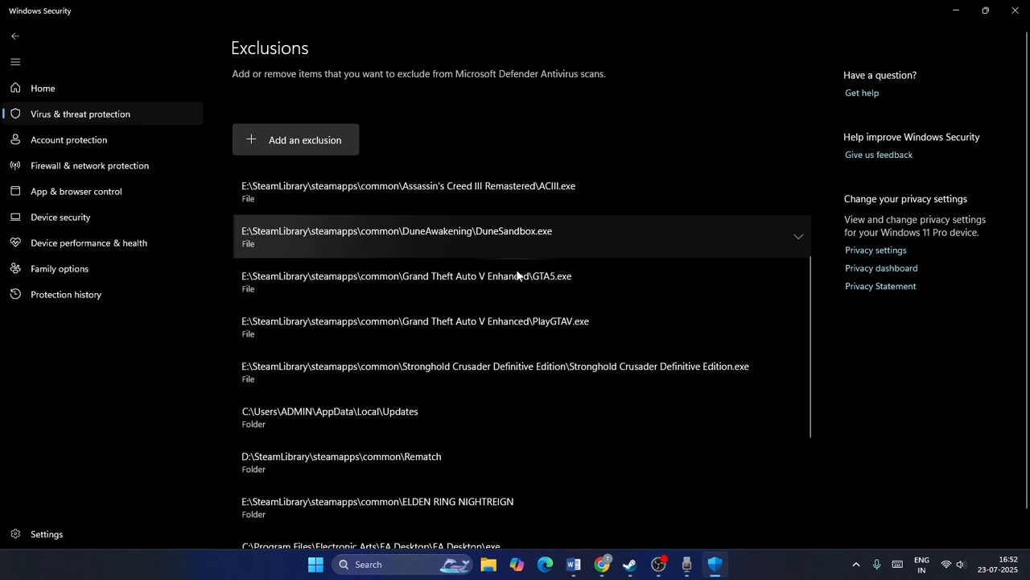
mouse_move(522, 370)
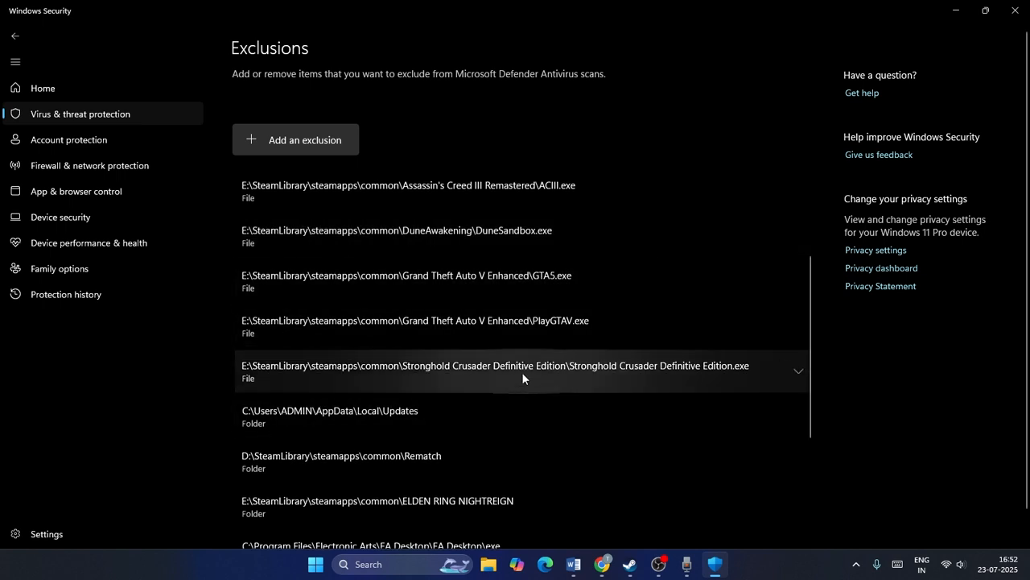
mouse_move(507, 326)
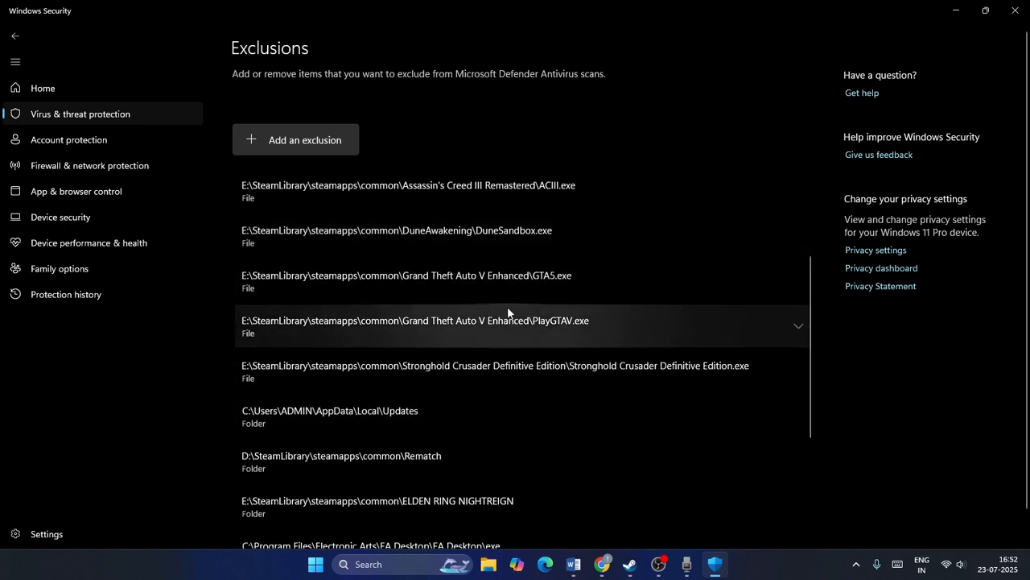
mouse_move(577, 190)
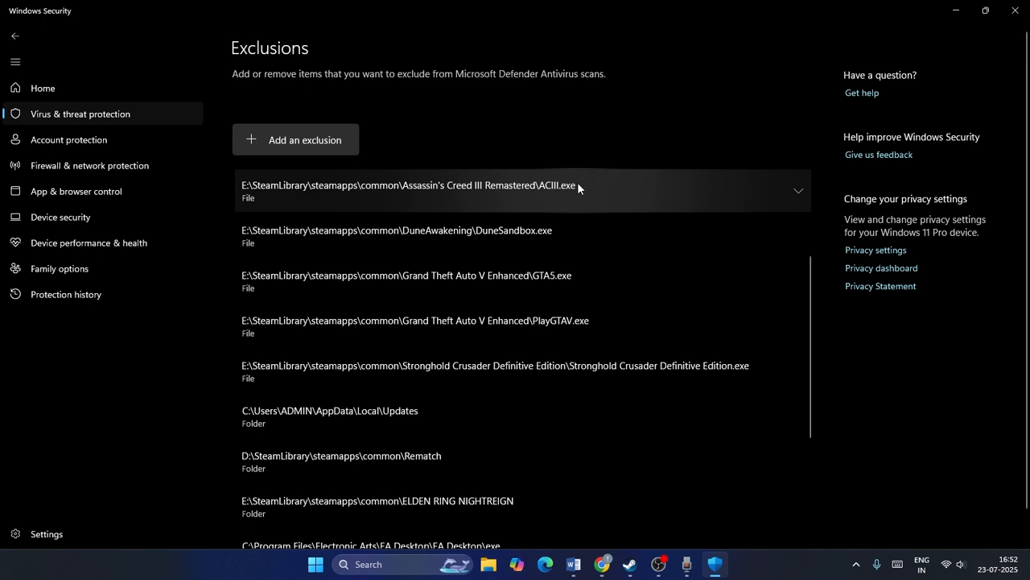
mouse_move(654, 150)
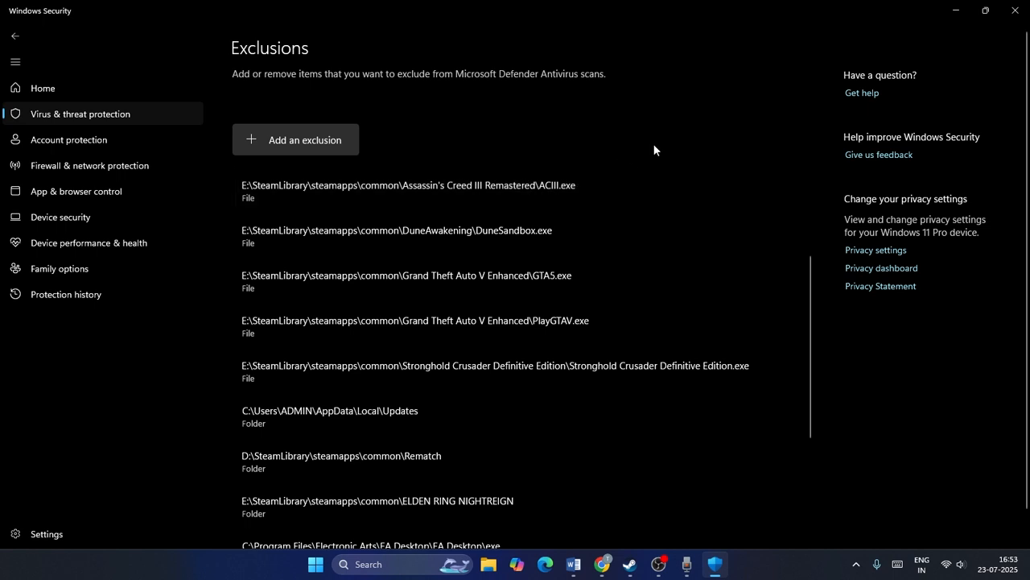
Browse a new file exclusion to C:\Program Files (x86)\Ubisoft\Ubisoft Game Launcher without choosing a file.
left_click(296, 138)
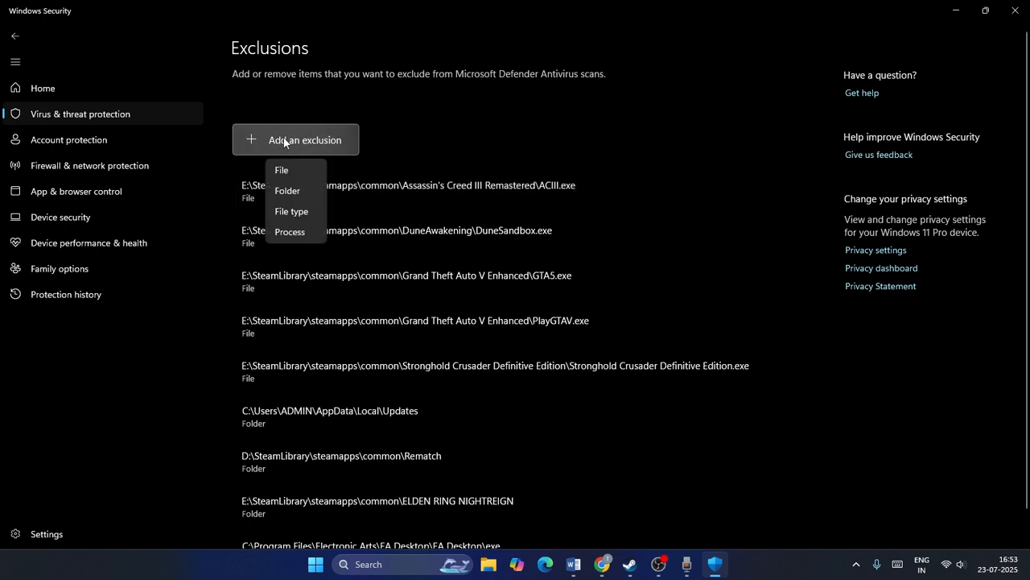
left_click(282, 171)
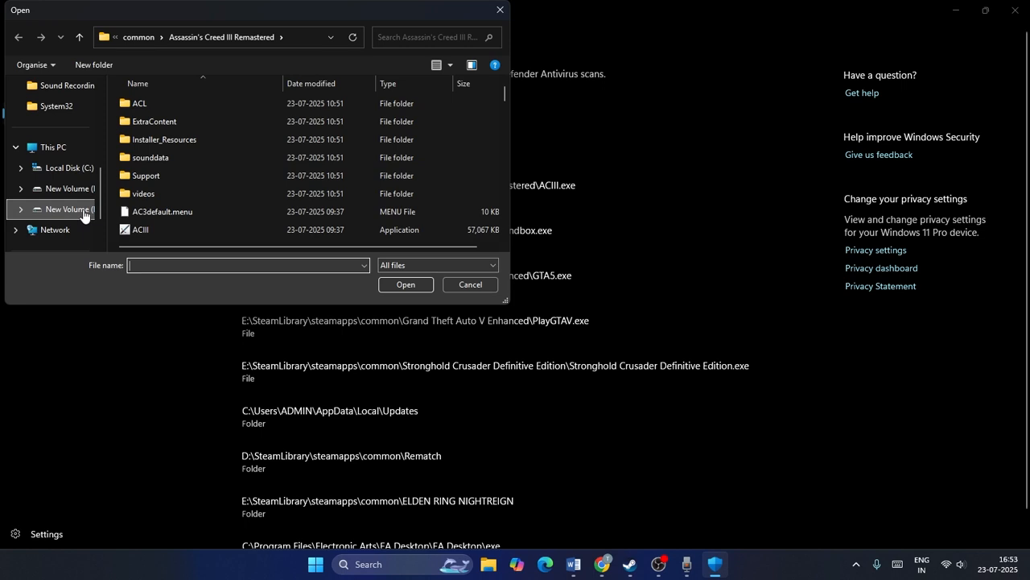
left_click(68, 167)
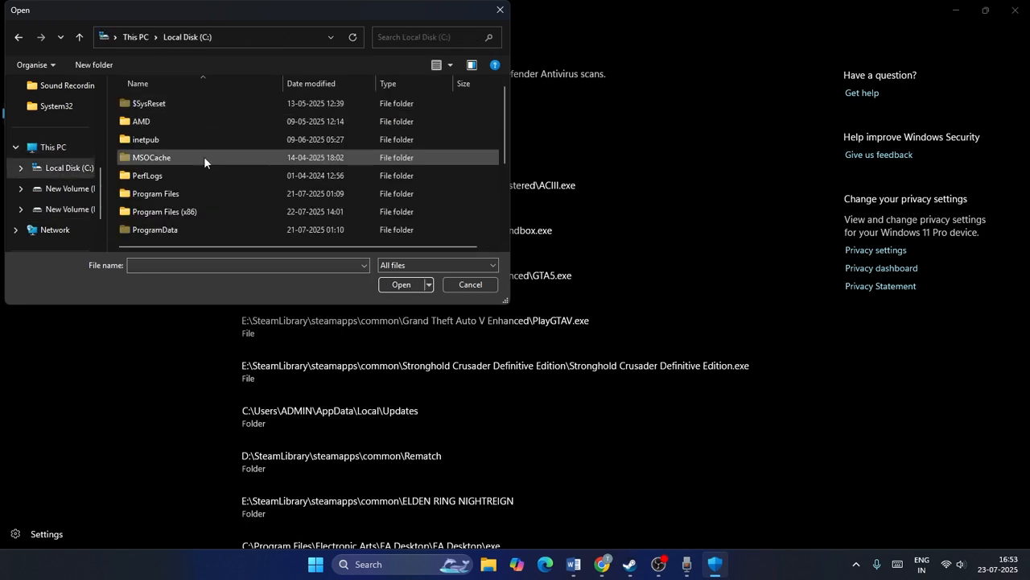
double_click(164, 211)
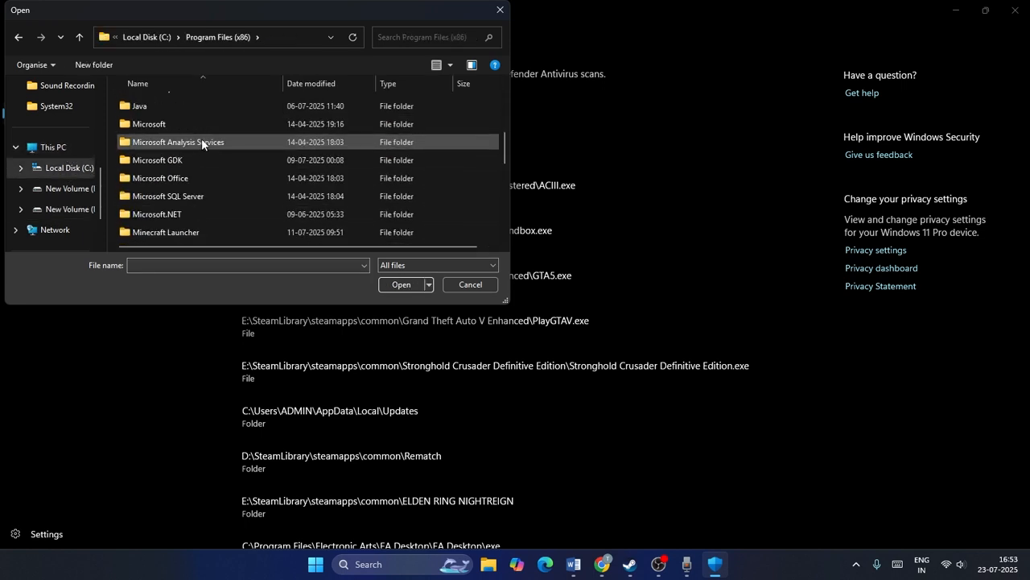
scroll("down", 3)
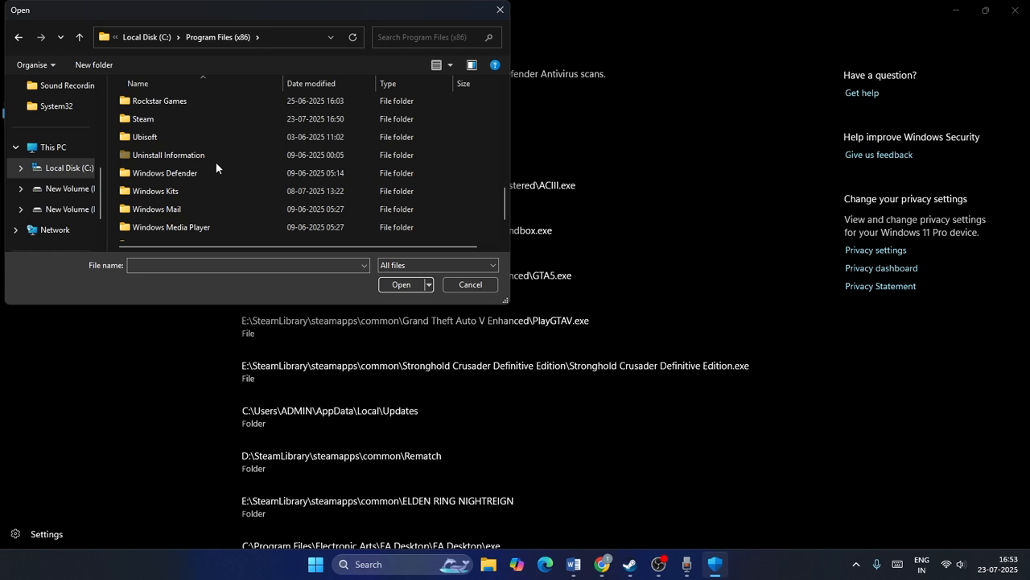
double_click(145, 135)
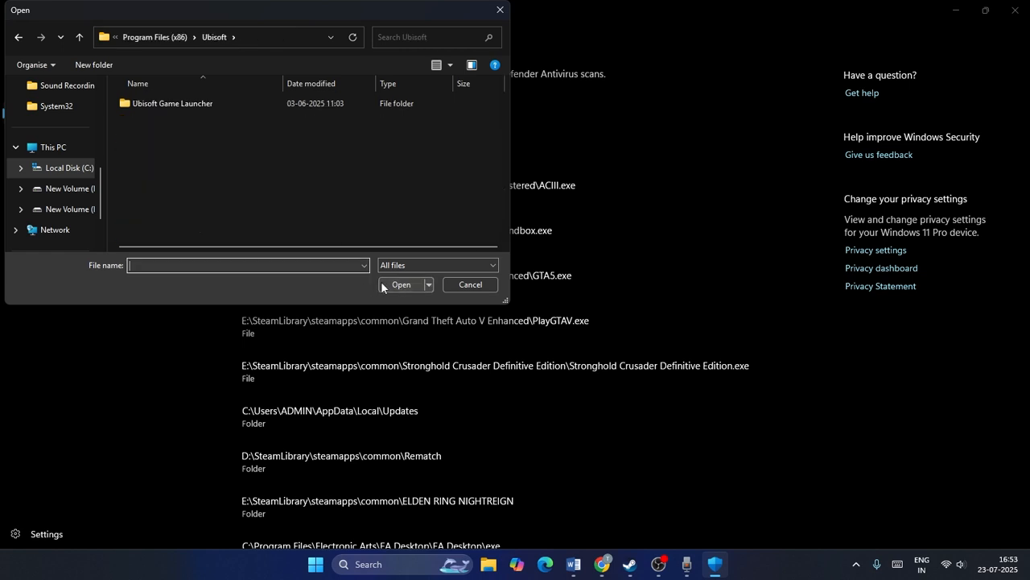
double_click(172, 103)
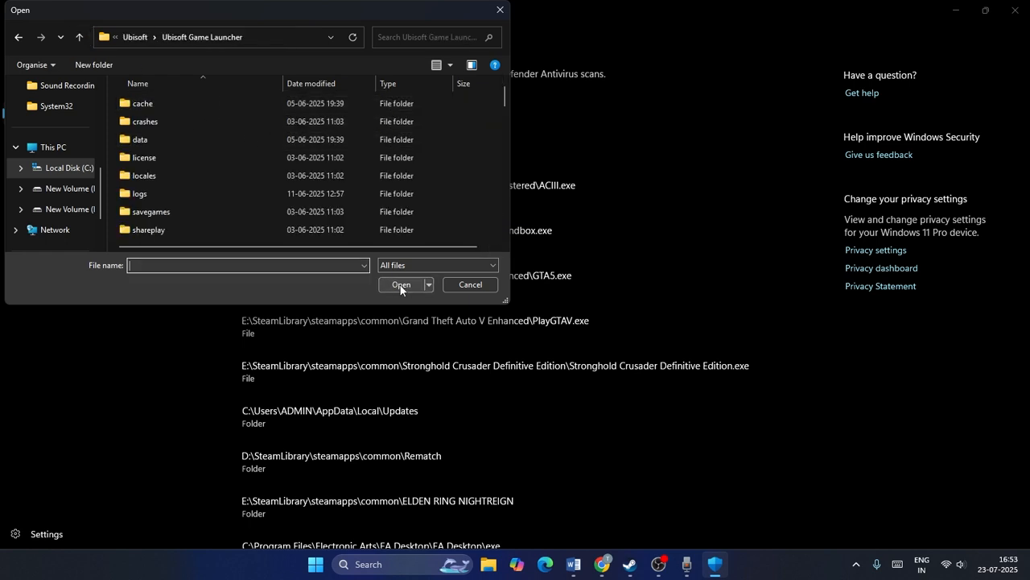
scroll("down", 3)
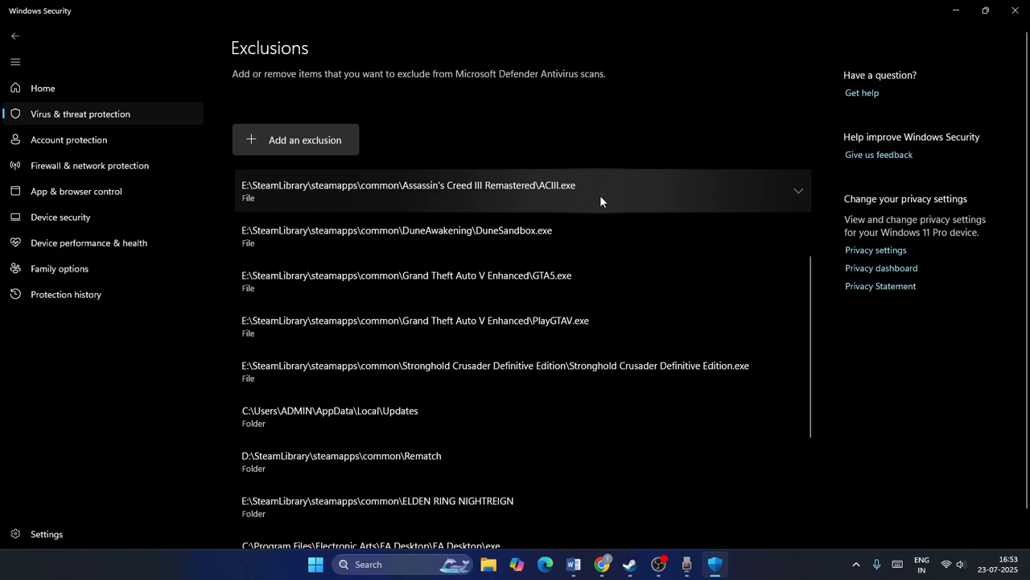
mouse_move(473, 174)
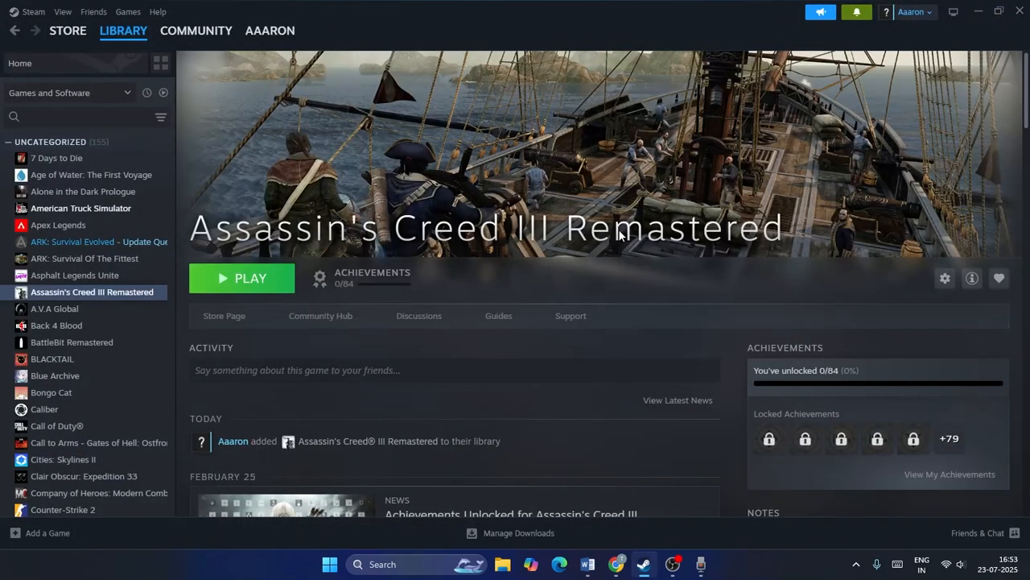
Relaunch Windows Security from a taskbar search for 'windows'.
left_click(383, 563)
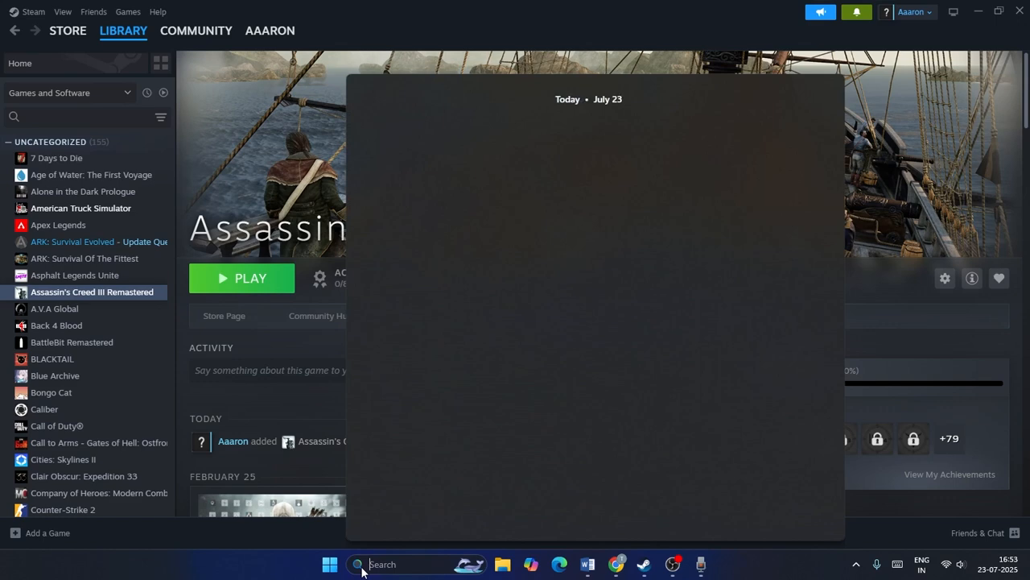
type("windows")
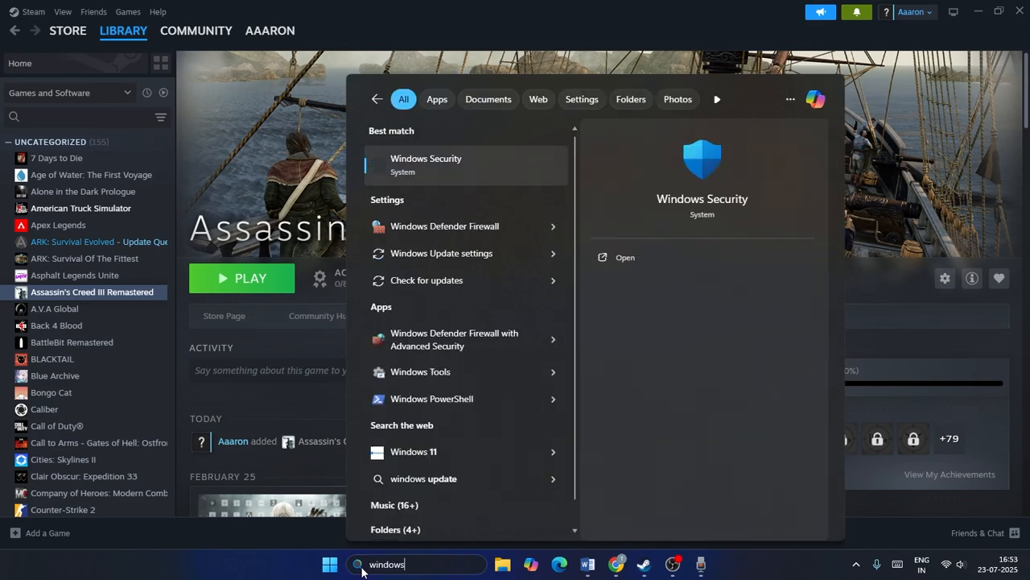
left_click(425, 164)
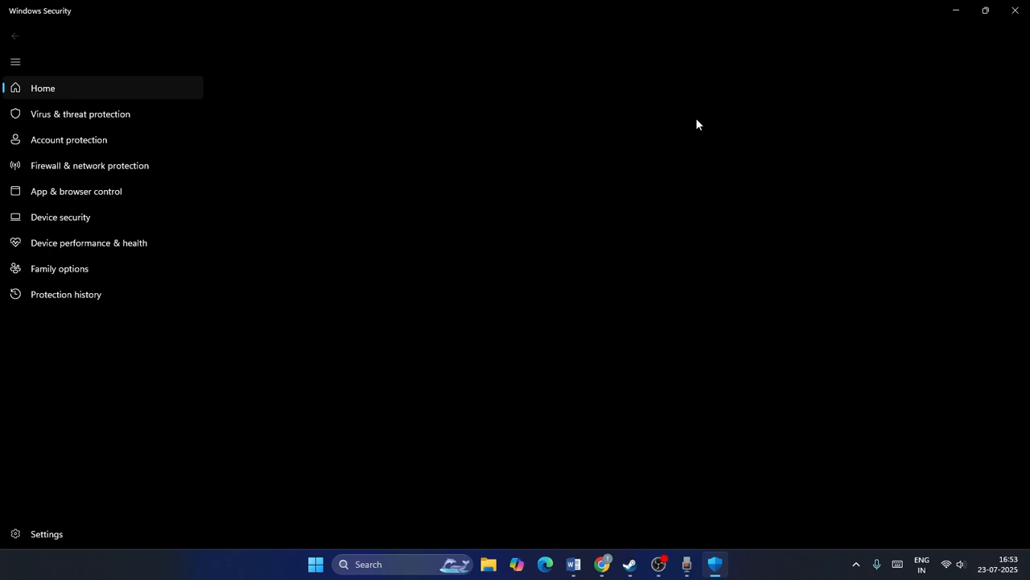
Reach Windows Defender Firewall with Advanced Security from Firewall & network protection.
left_click(90, 164)
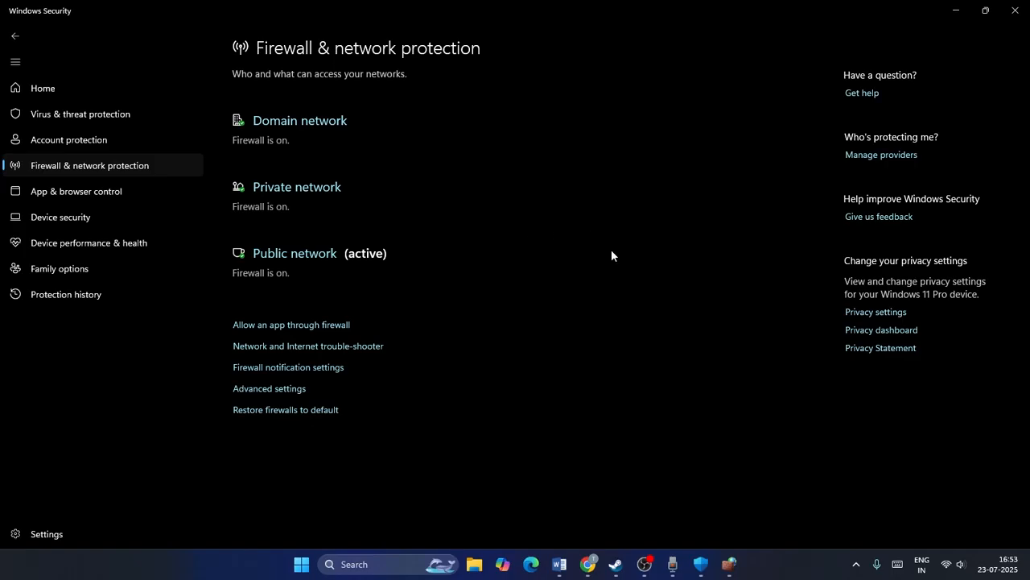
mouse_move(403, 419)
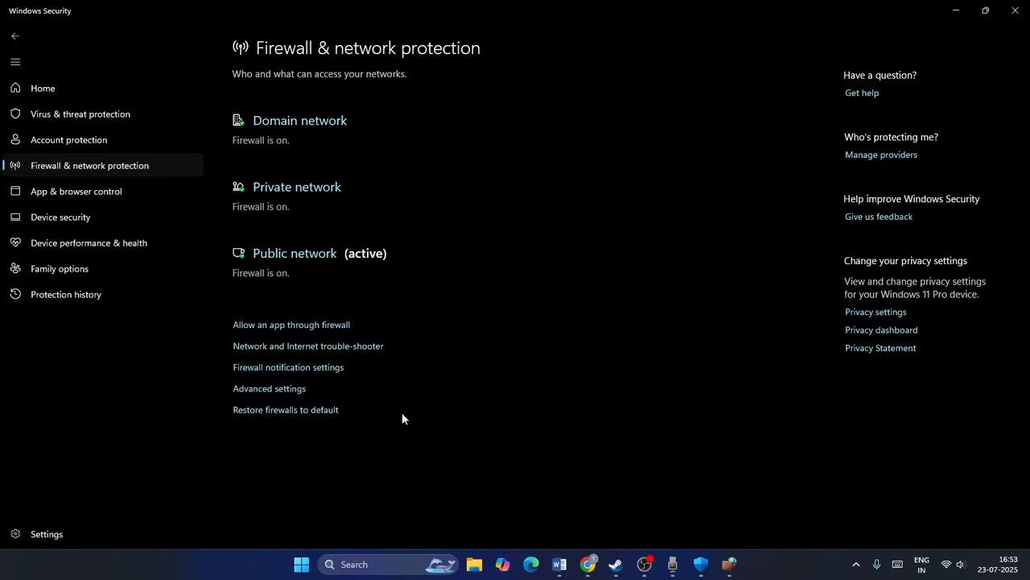
left_click(269, 388)
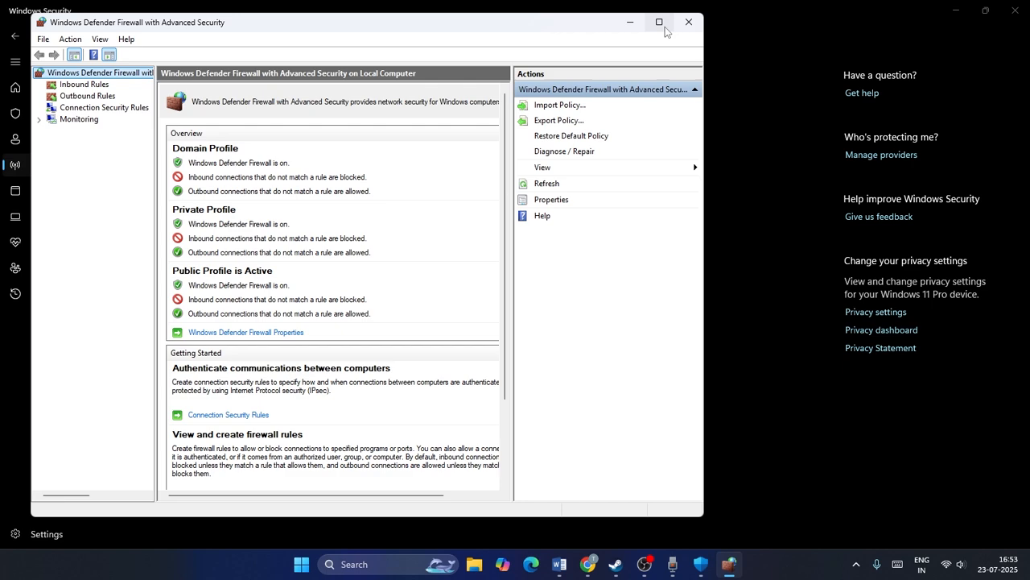
Maximize the firewall window and start a New Rule under Outbound Rules.
left_click(658, 22)
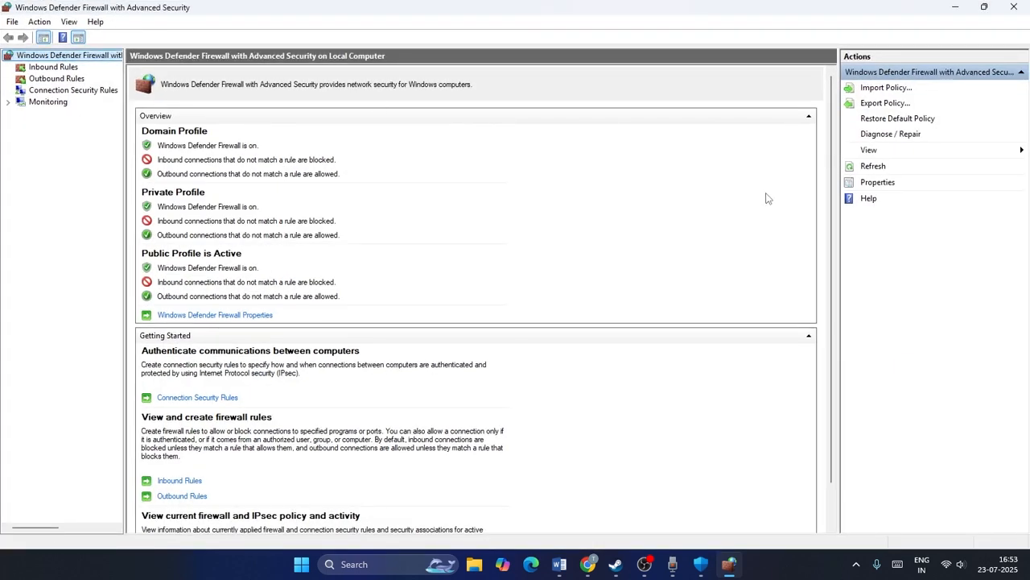
mouse_move(55, 80)
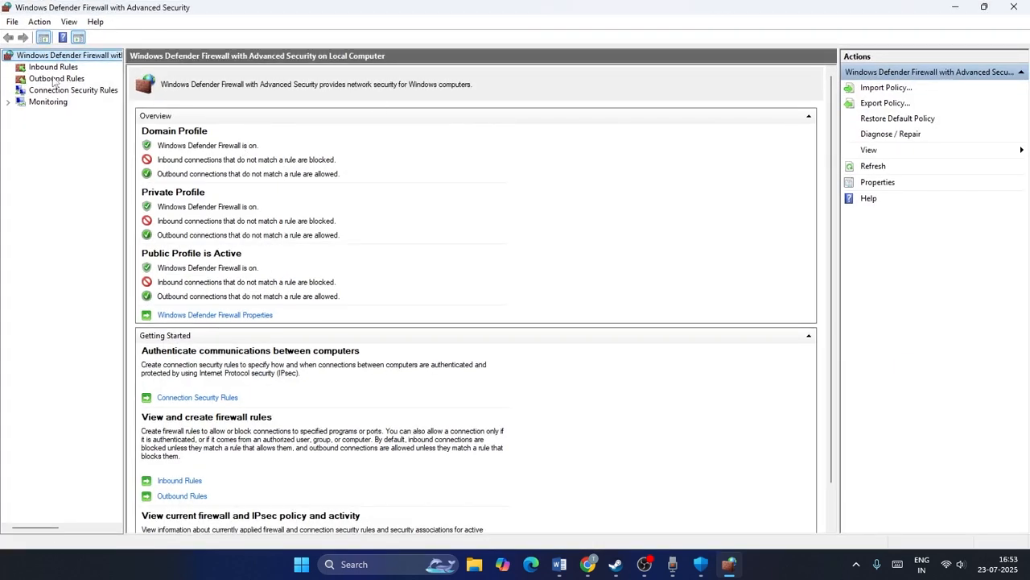
left_click(56, 77)
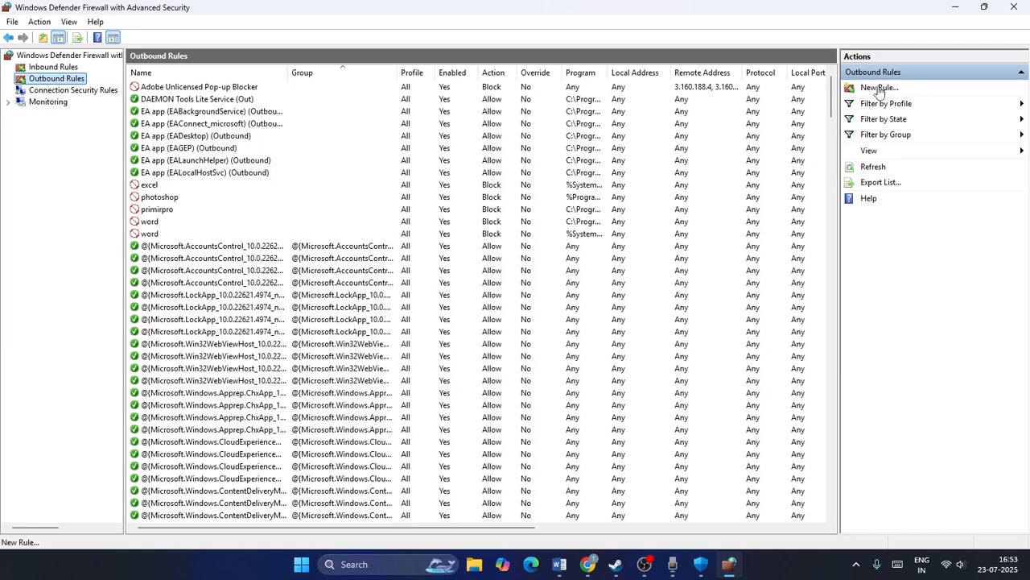
left_click(879, 87)
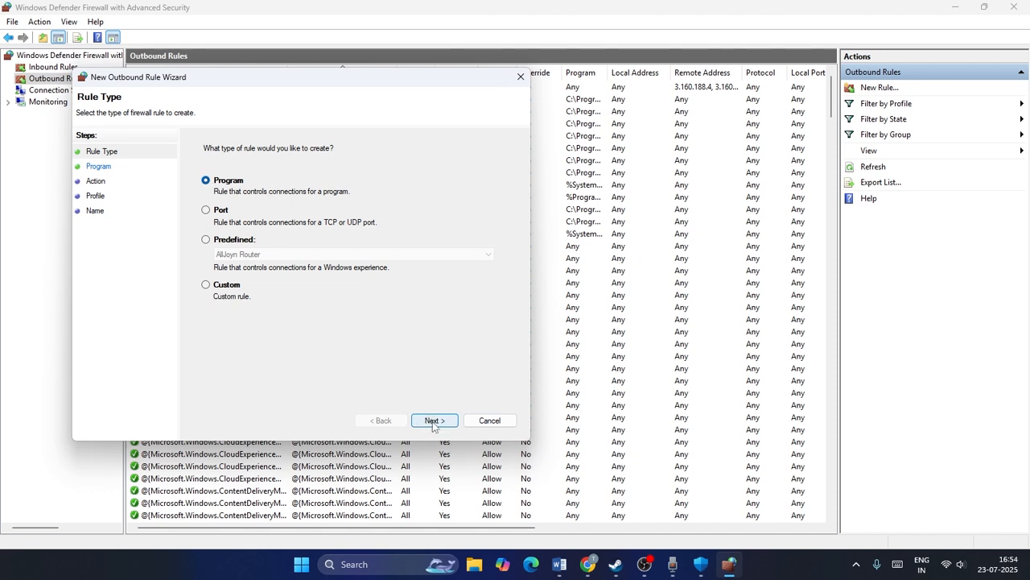
Set the rule's program path to ACIII.exe in E:\SteamLibrary\steamapps\common\Assassin's Creed III Remastered.
left_click(435, 420)
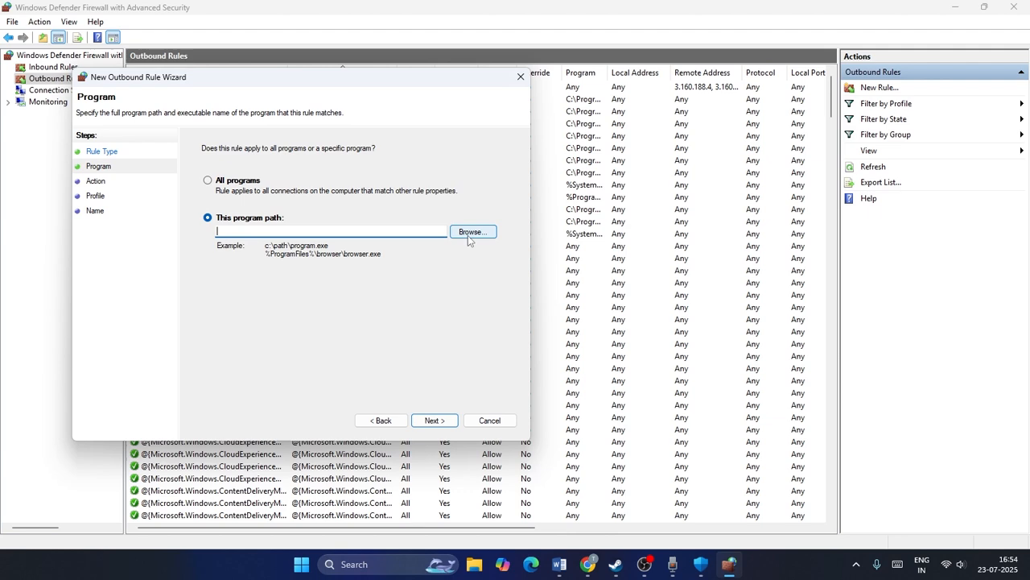
left_click(474, 232)
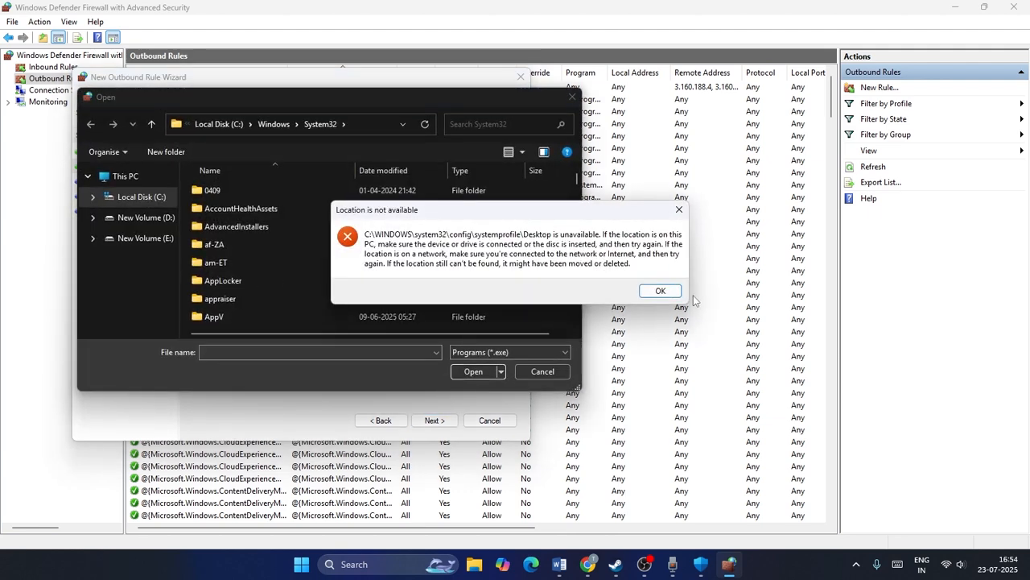
left_click(660, 290)
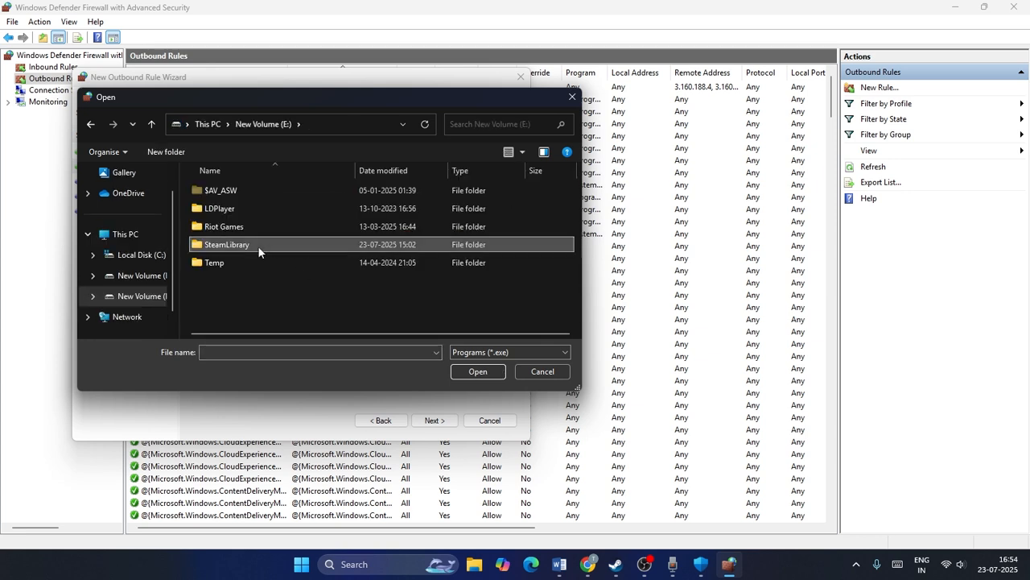
double_click(226, 245)
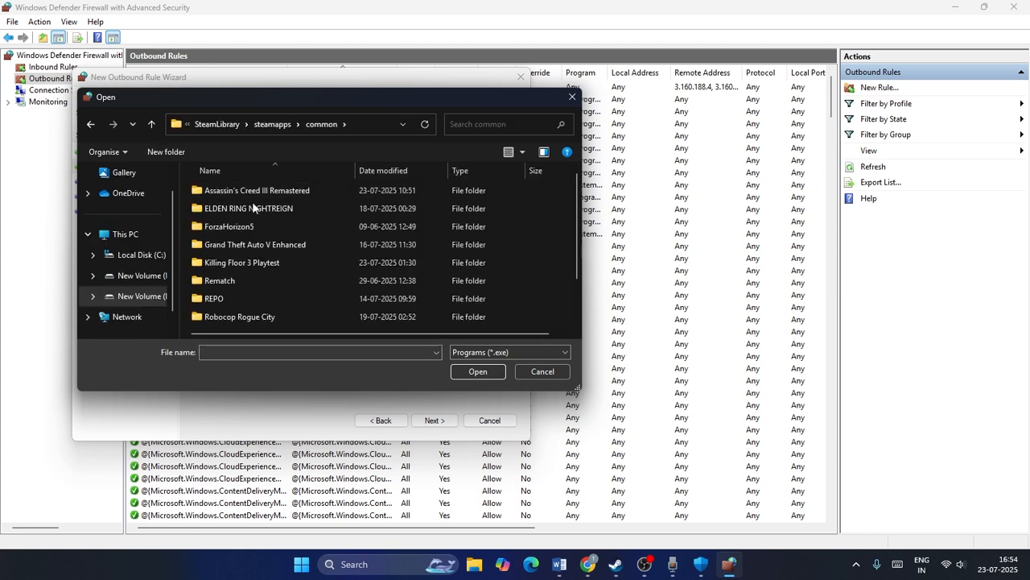
double_click(258, 190)
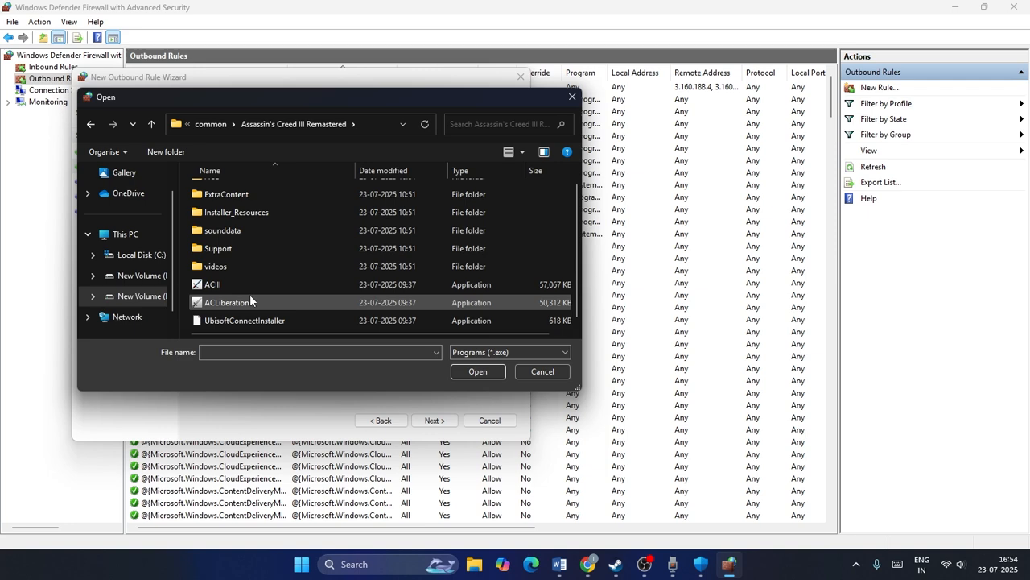
left_click(476, 371)
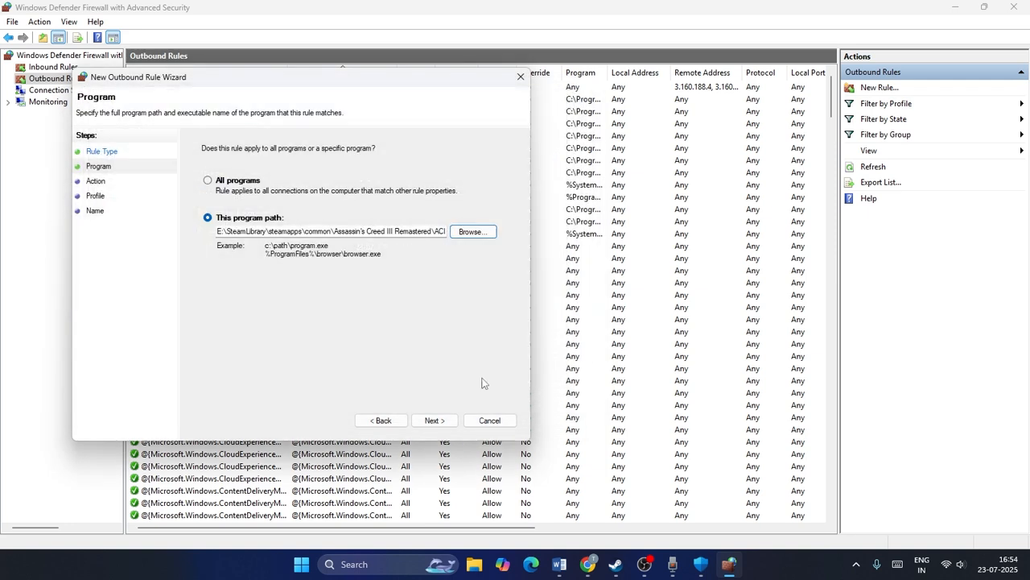
Choose Allow the connection for Domain, Private and Public profiles and start the rule name with 'AC'.
left_click(434, 419)
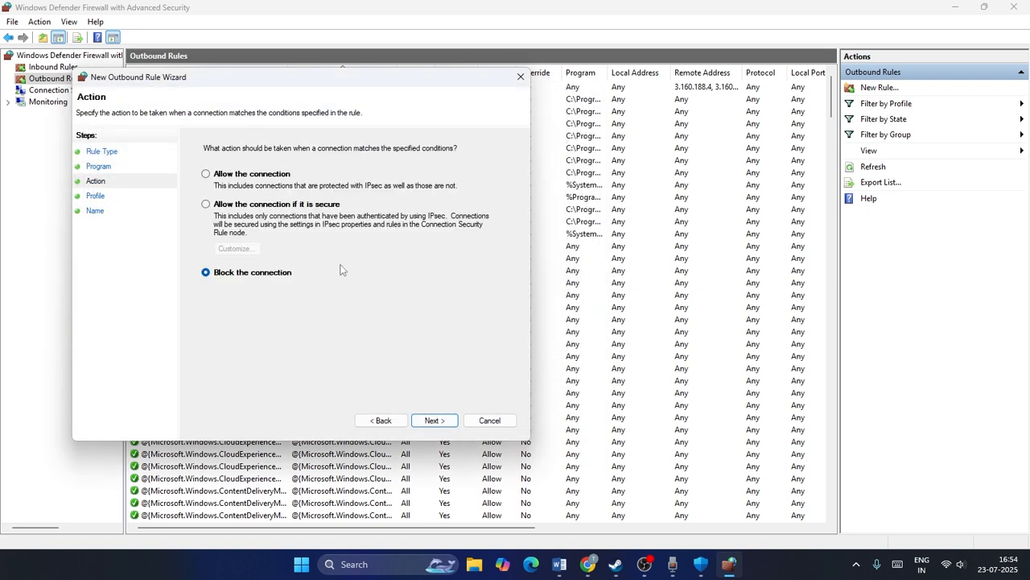
left_click(206, 174)
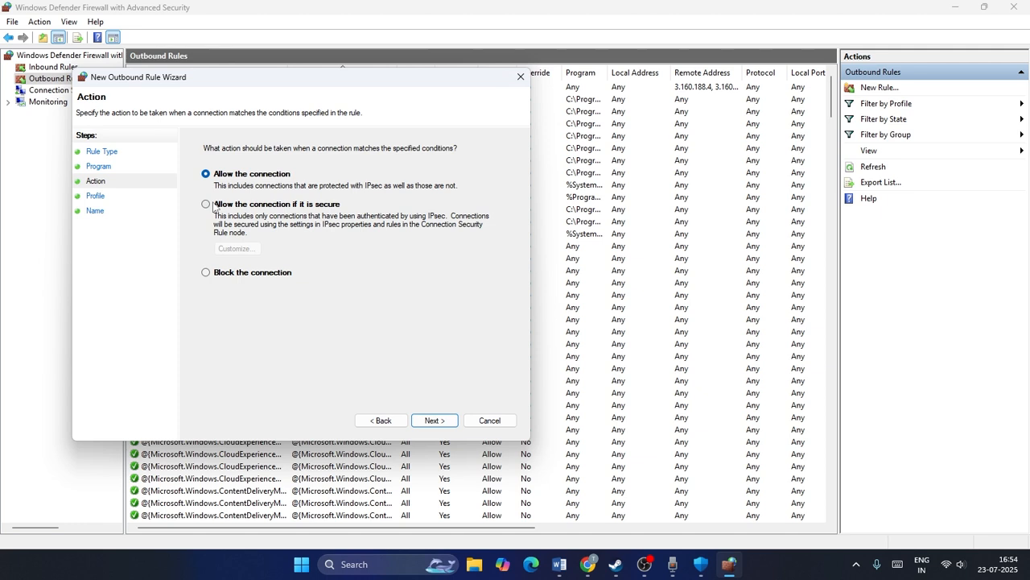
left_click(207, 203)
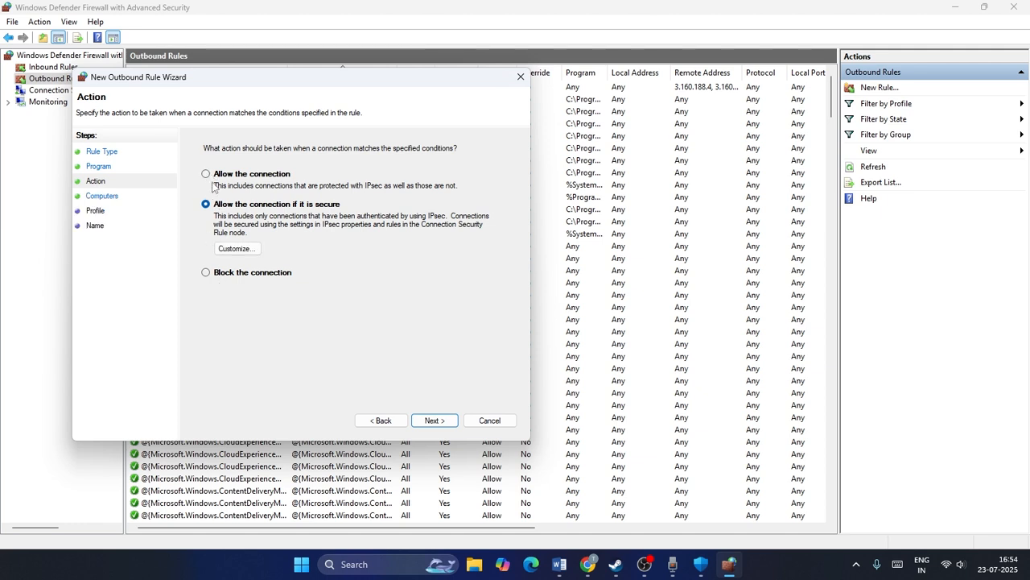
left_click(435, 419)
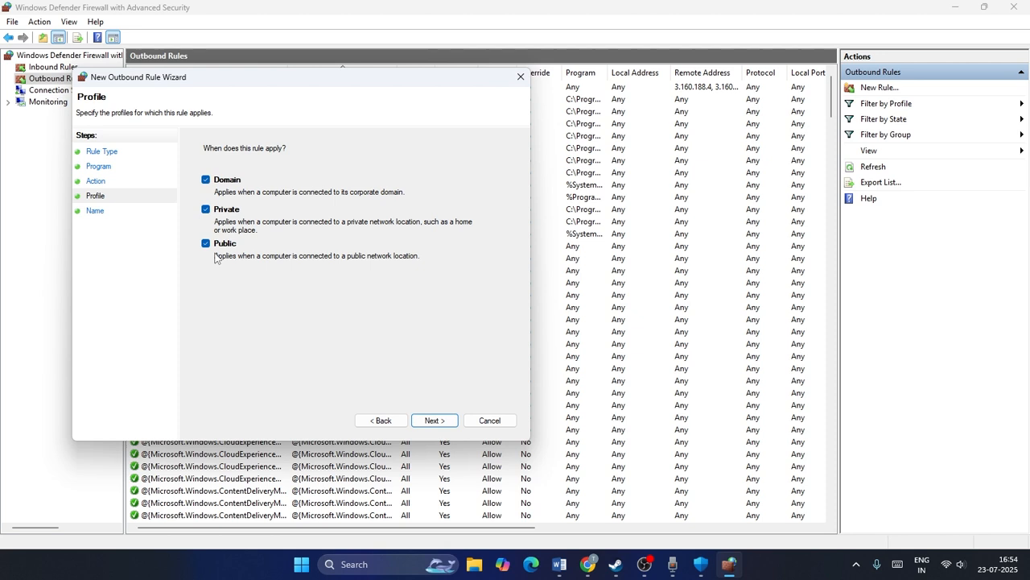
left_click(434, 419)
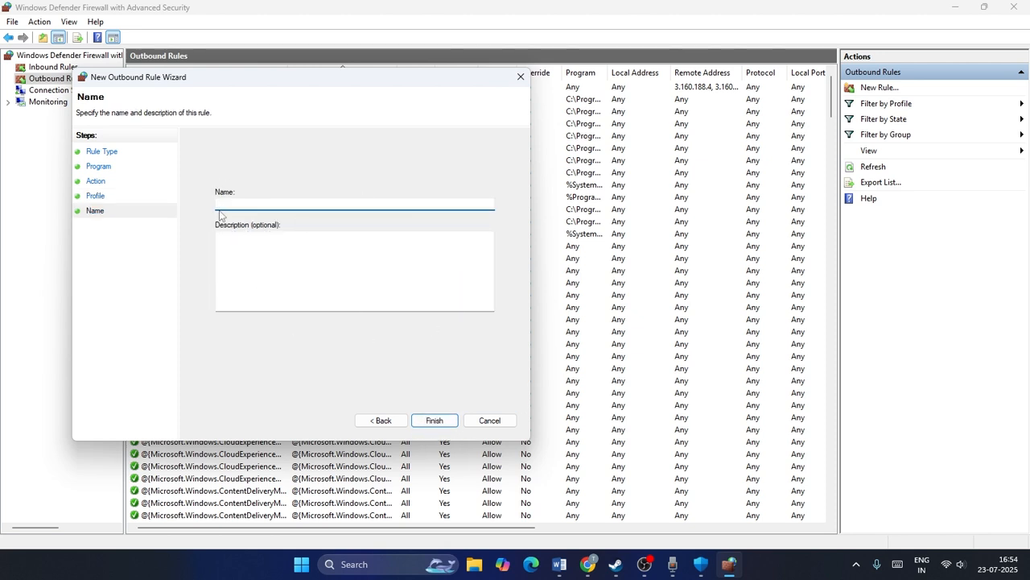
type("AC")
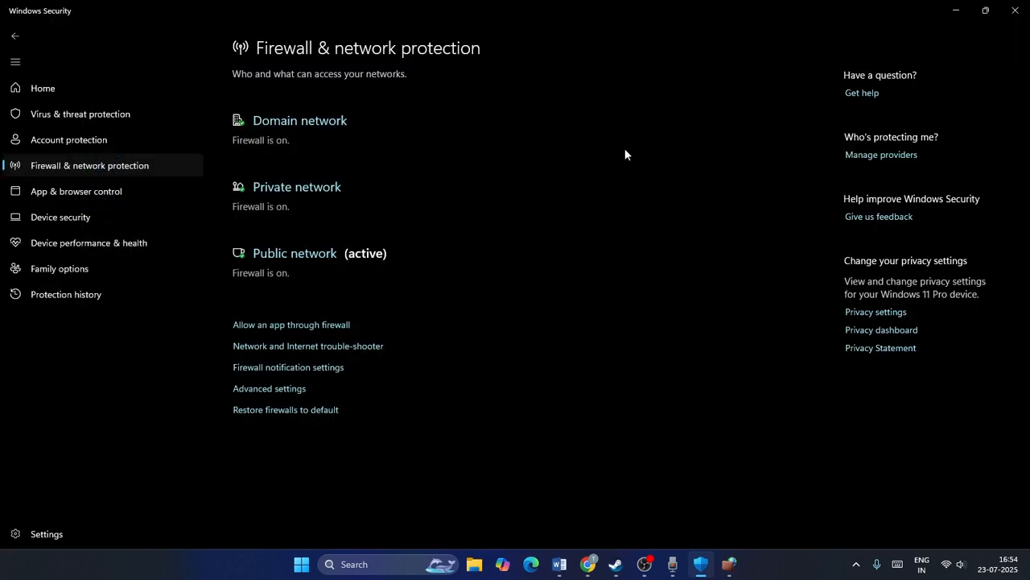
Bring Steam's Assassin's Creed III Remastered library page back to the front.
left_click(269, 388)
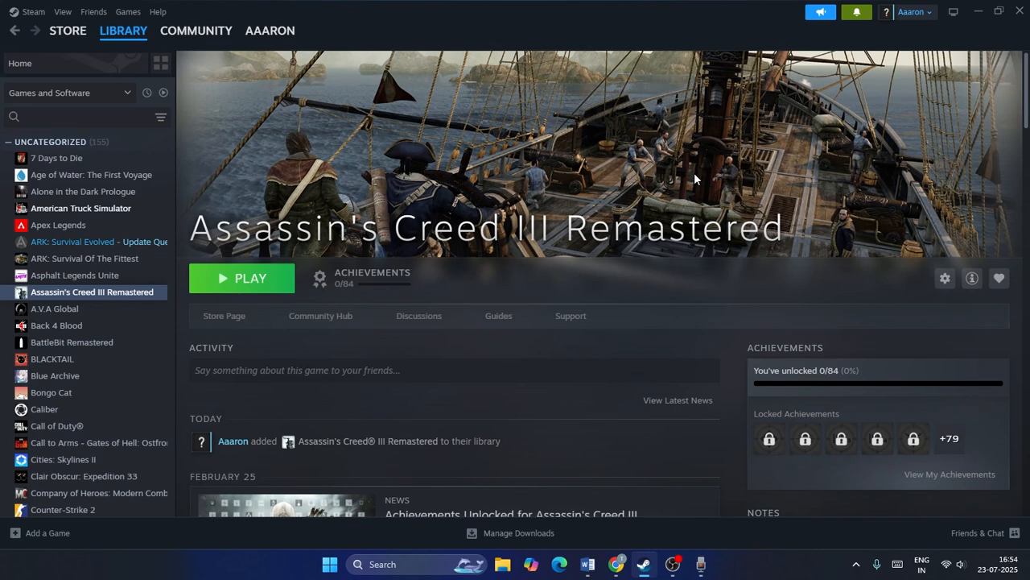
mouse_move(707, 180)
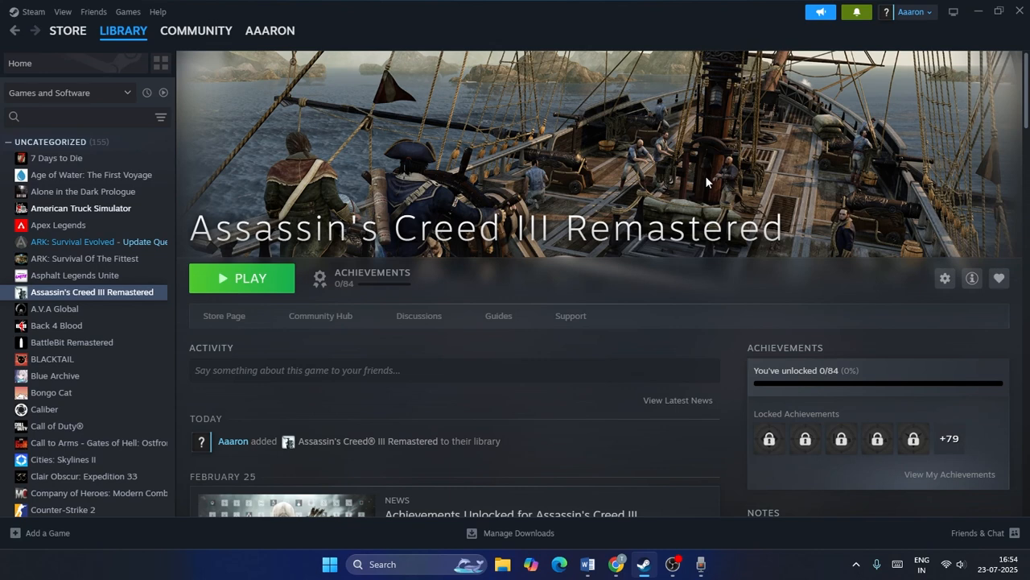